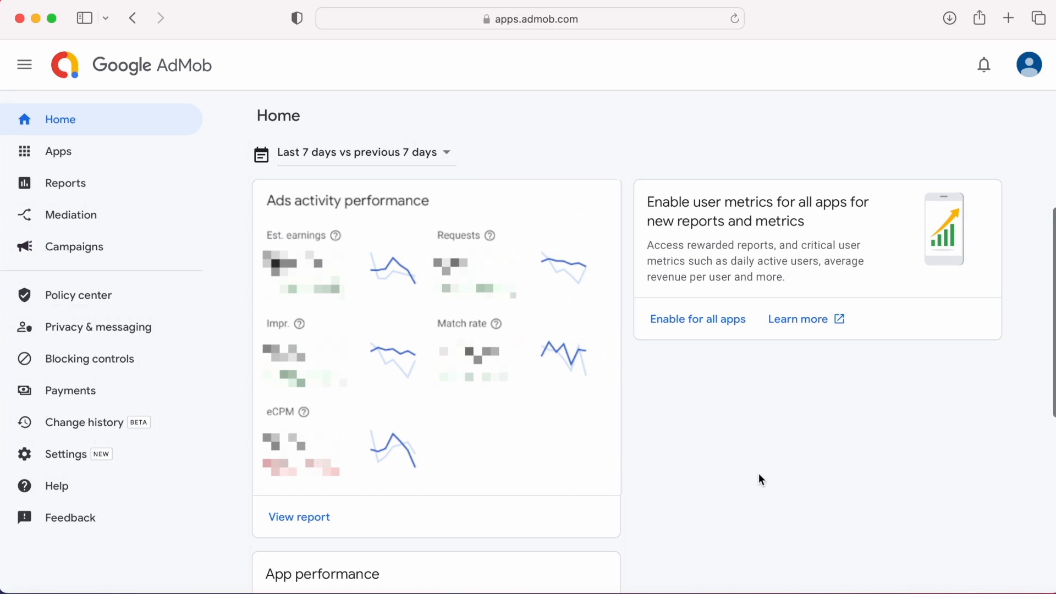
mouse_move(652, 199)
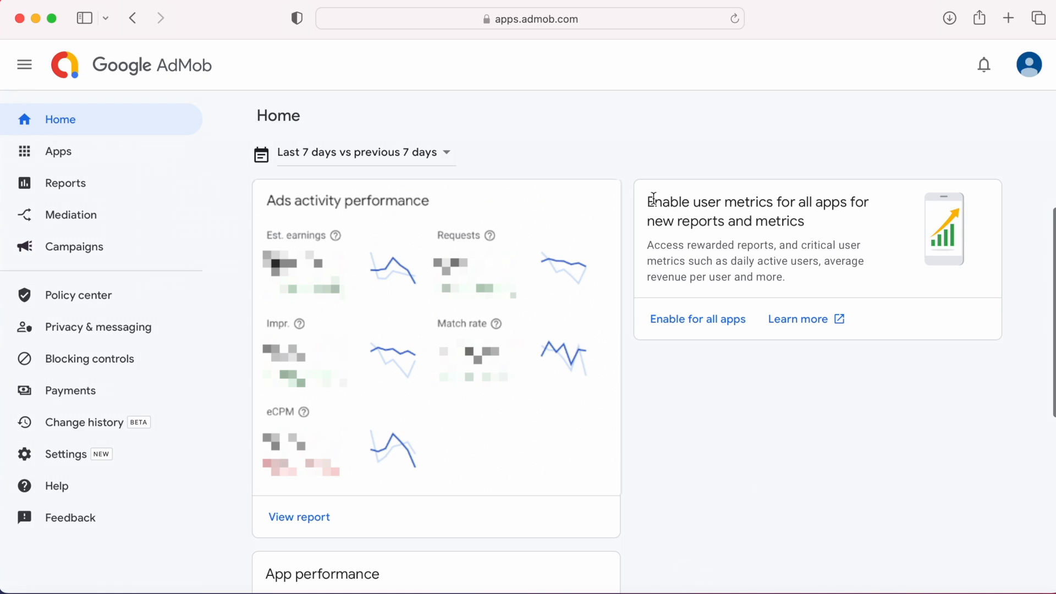
Step: Try enabling Firebase linking for Telugu Calendar 2022 and look for an existing project
left_click_drag(650, 201, 799, 221)
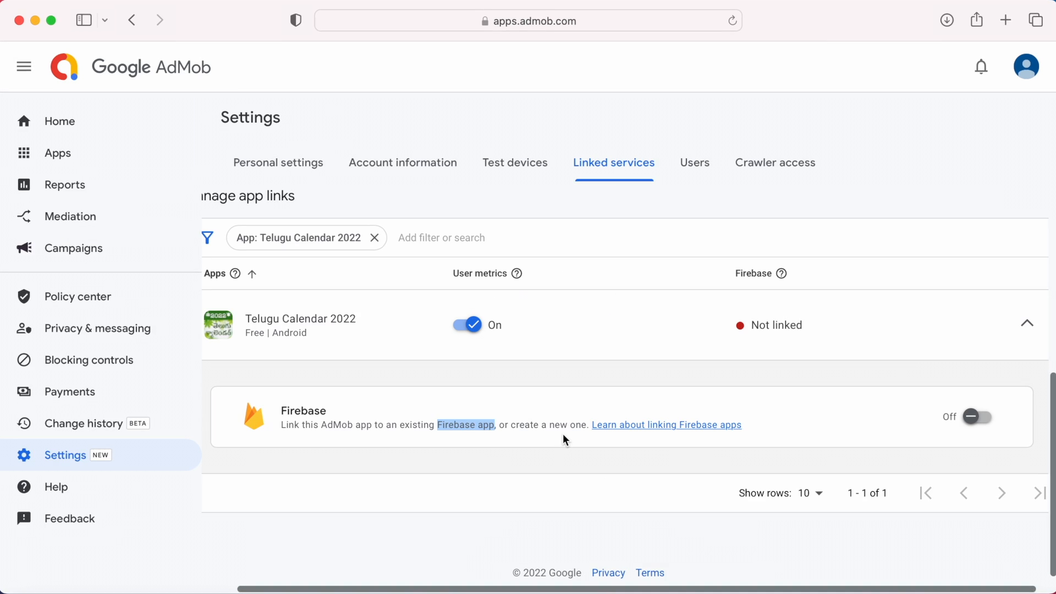
left_click(977, 416)
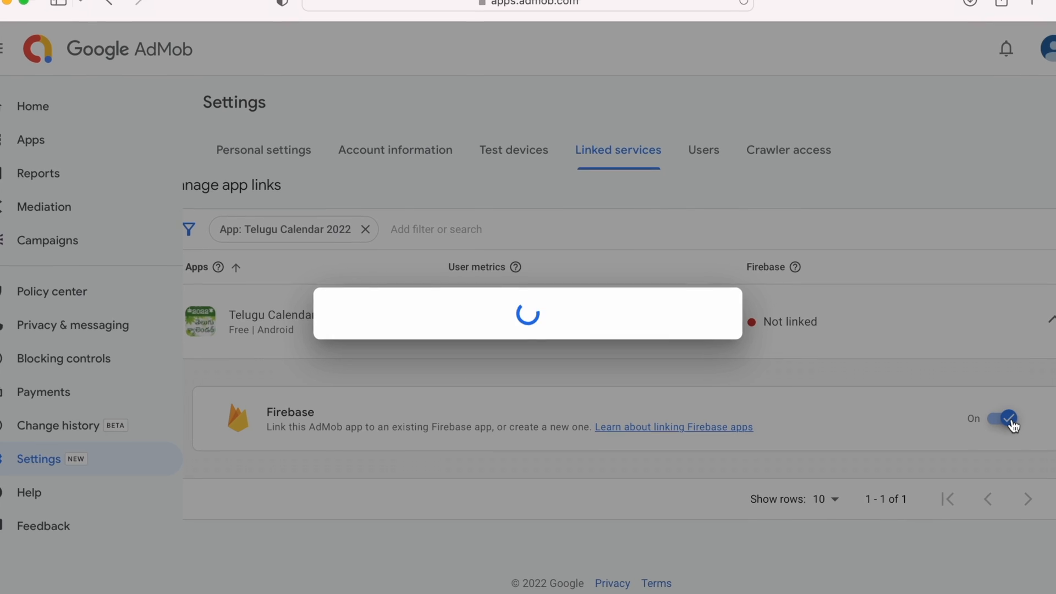
left_click(1007, 418)
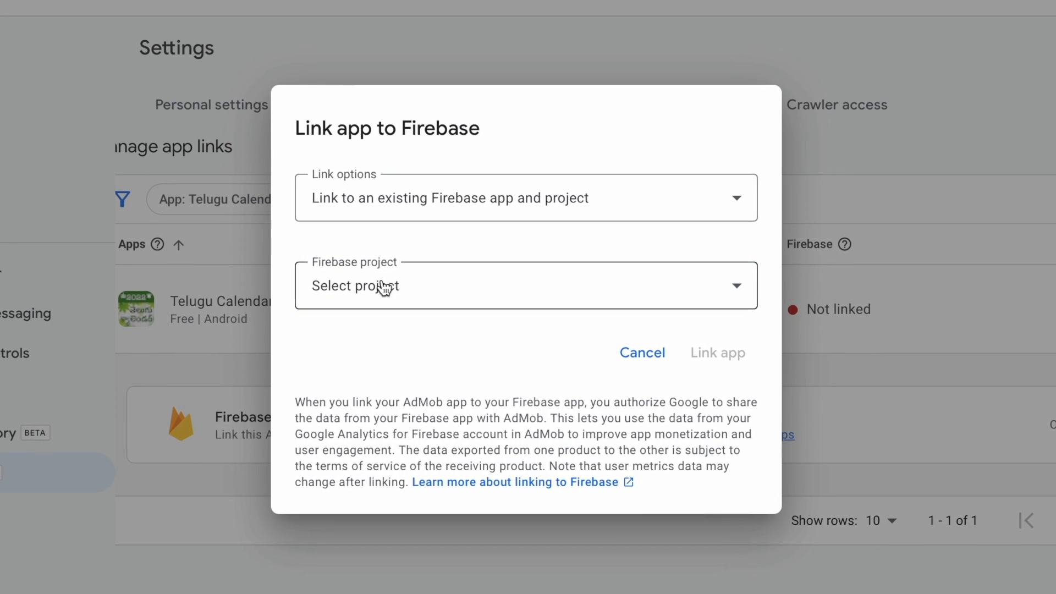
left_click(642, 354)
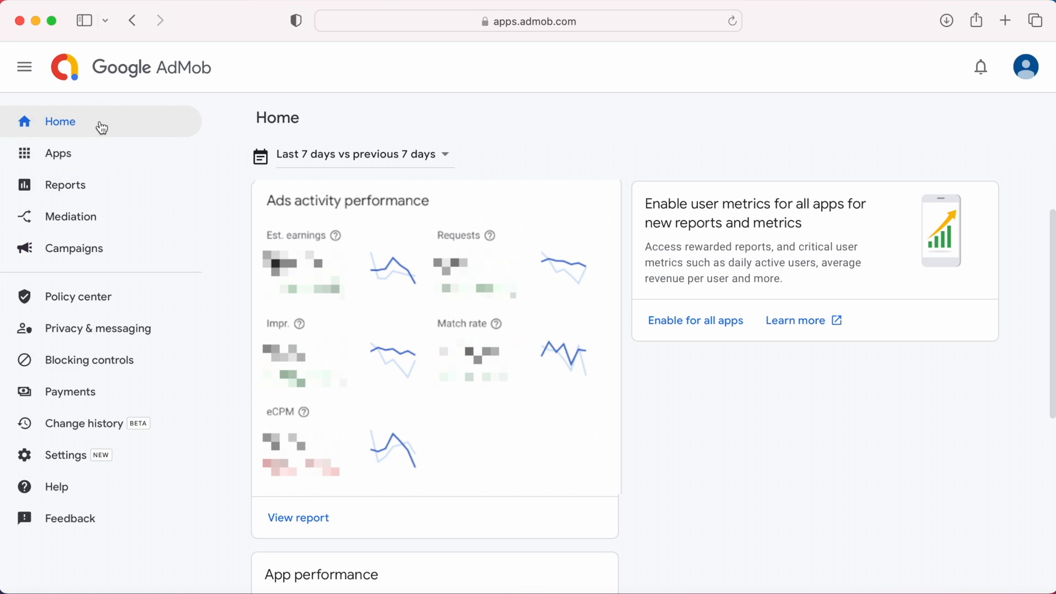
left_click_drag(645, 203, 801, 223)
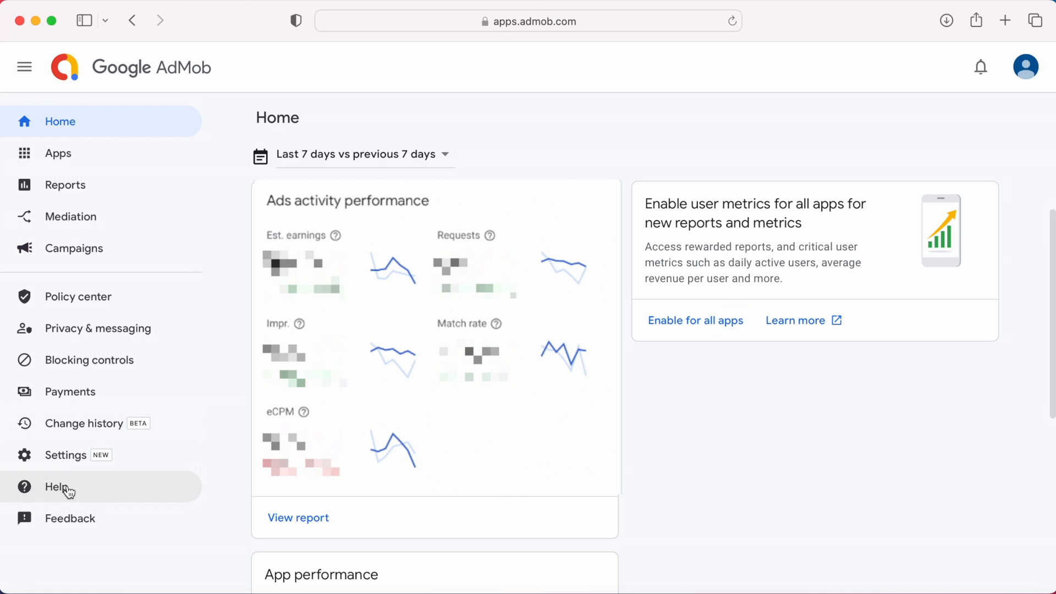
Step: Review the linked services app list, noting TelNote is not linked, then open Apps
left_click(66, 455)
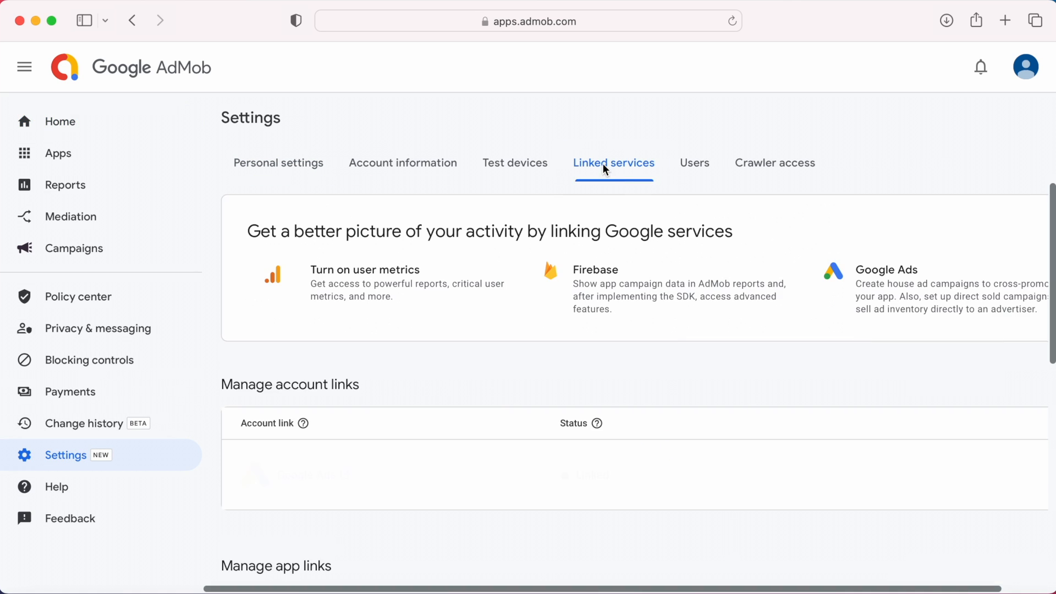
scroll("down", 3)
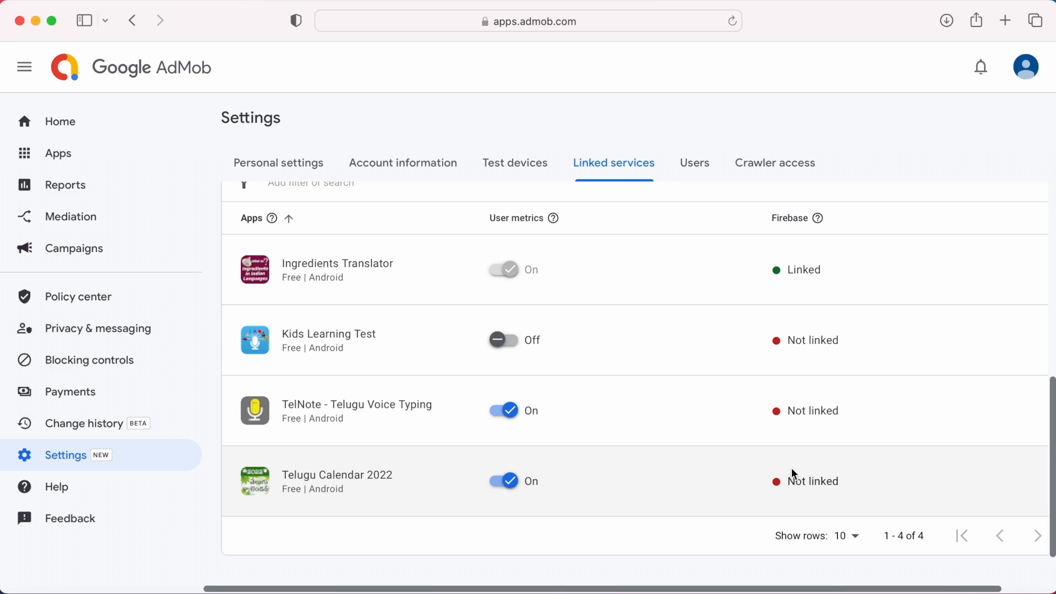
double_click(812, 340)
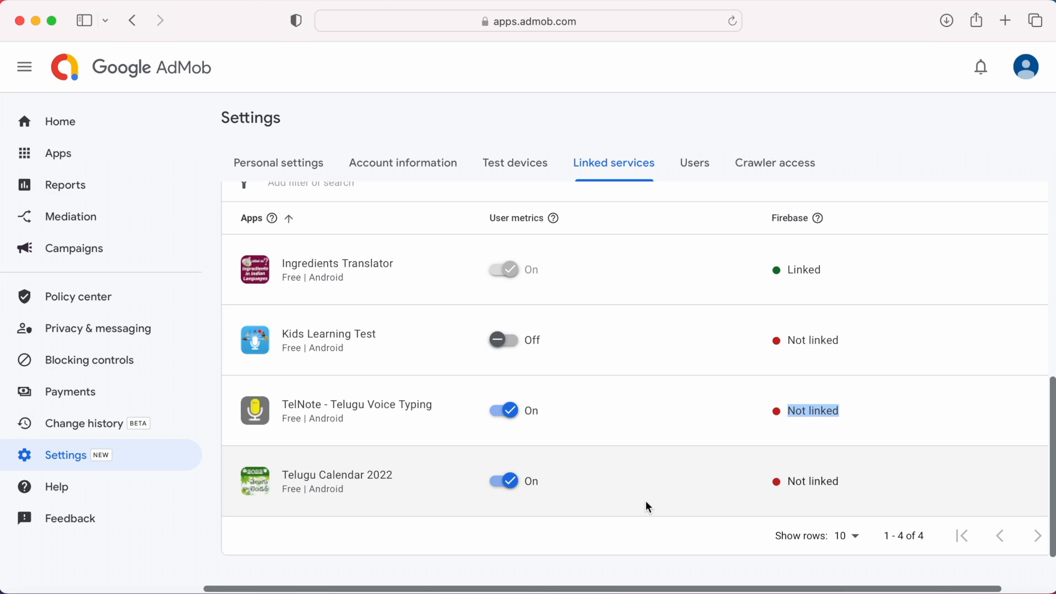
left_click(58, 153)
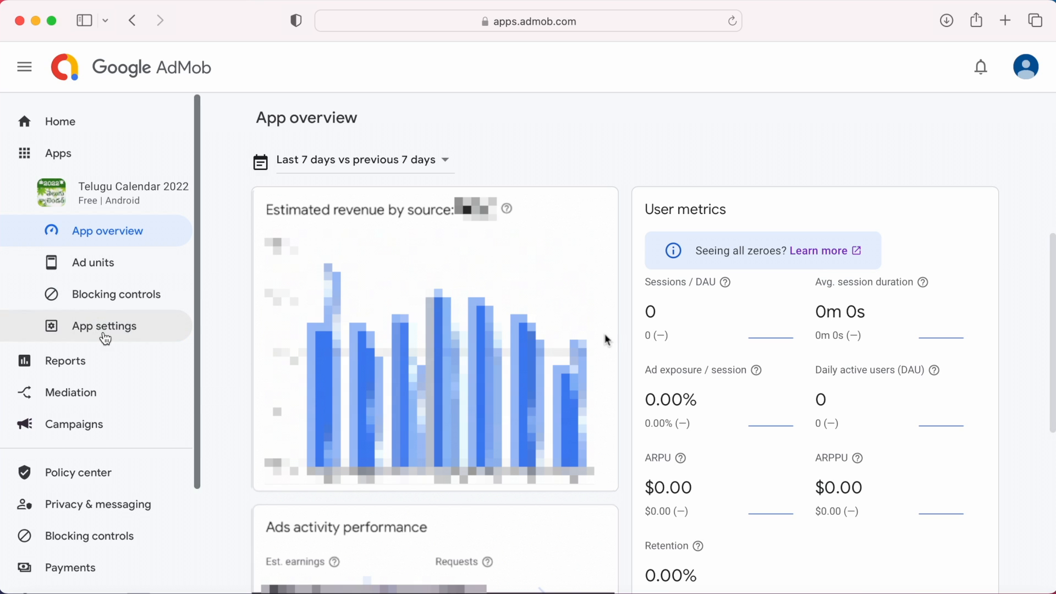
Step: Open Telugu Calendar 2022's app settings and its Manage linked services page
left_click(104, 326)
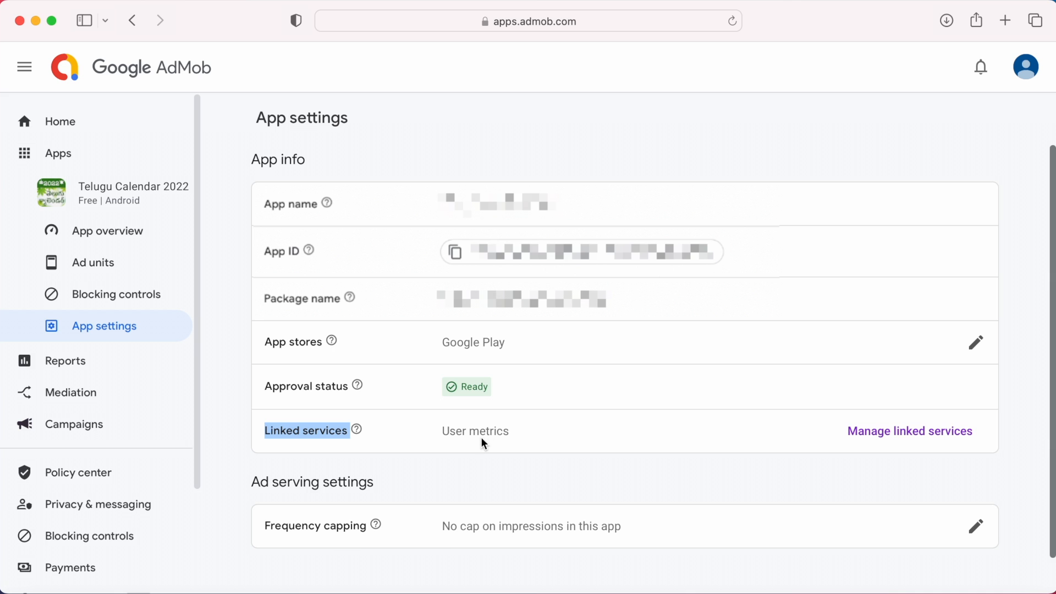
mouse_move(903, 441)
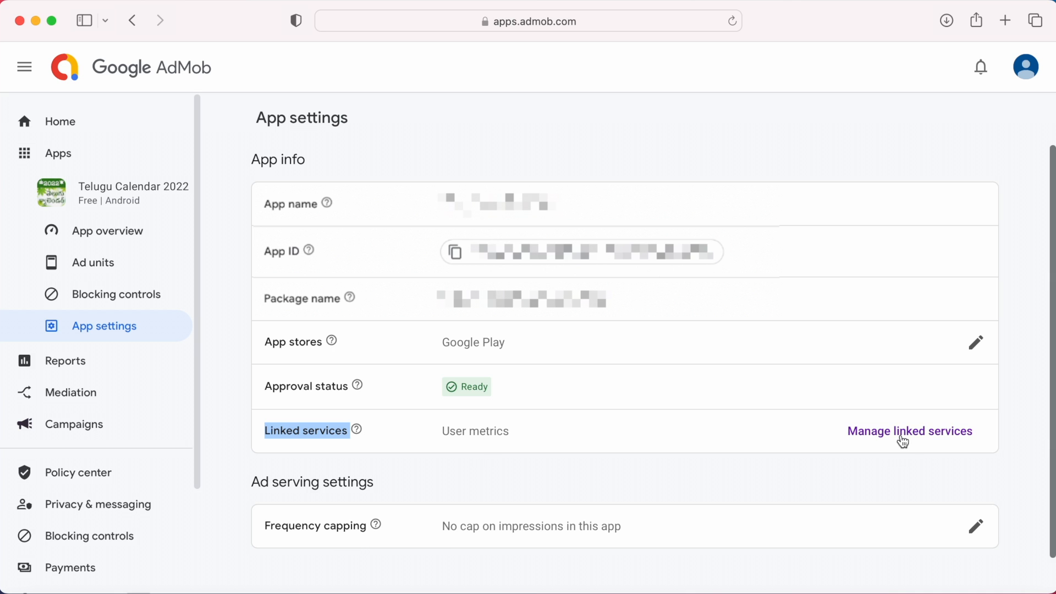
left_click(909, 432)
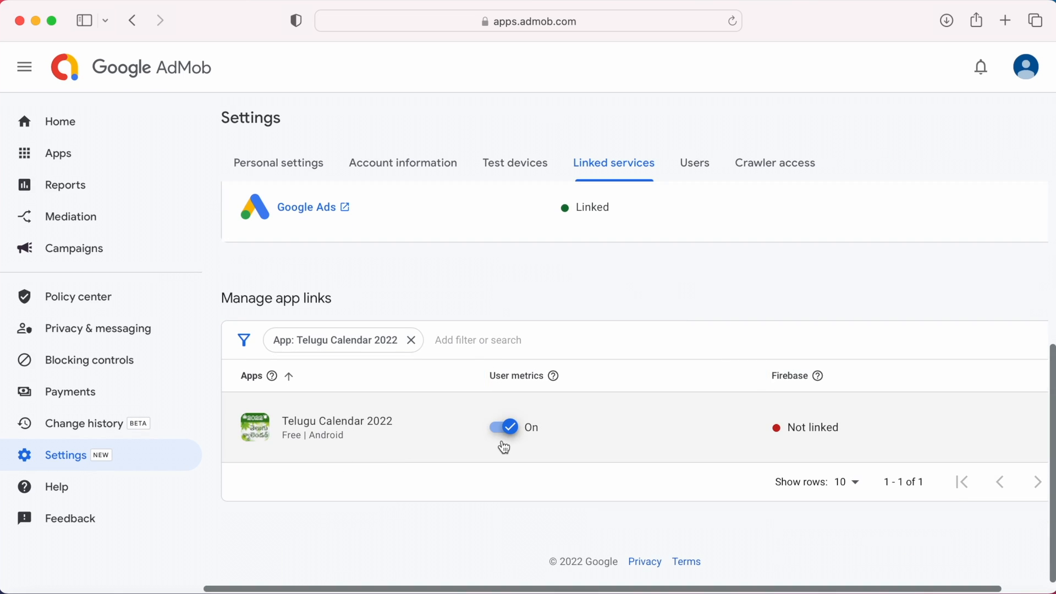
mouse_move(504, 444)
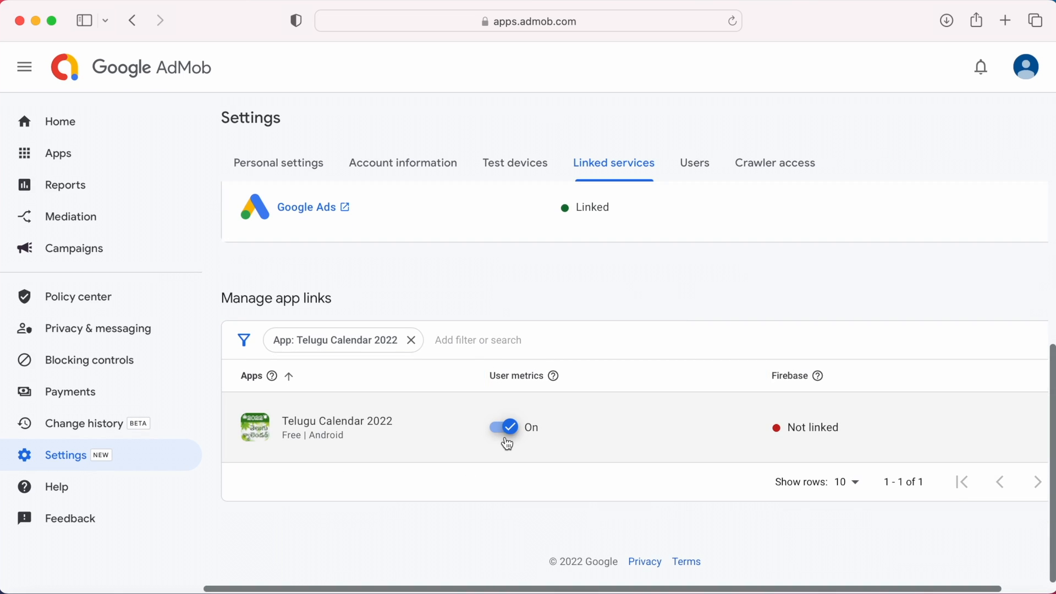
mouse_move(522, 444)
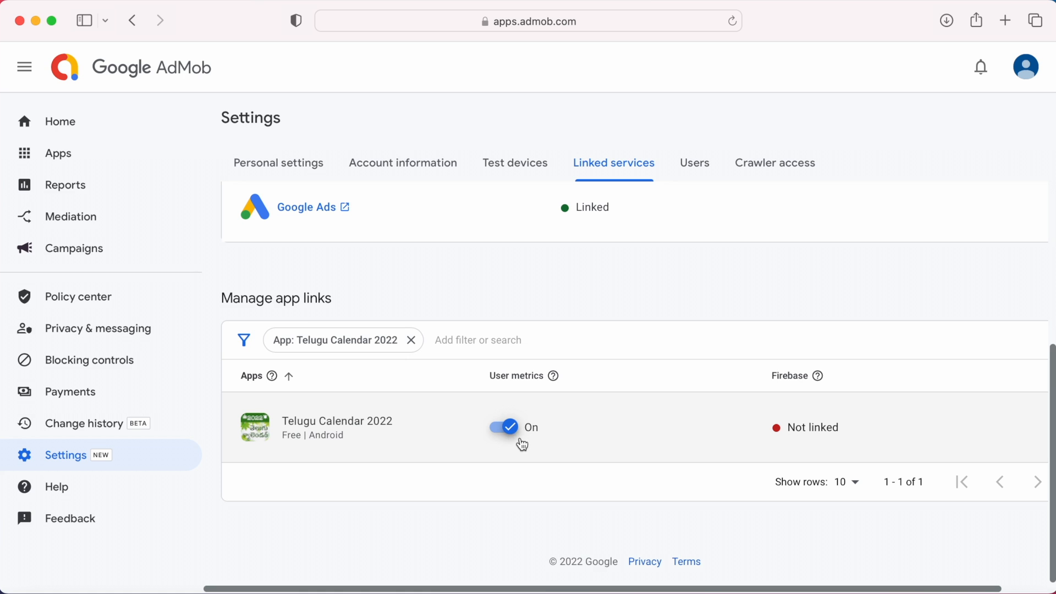
mouse_move(828, 447)
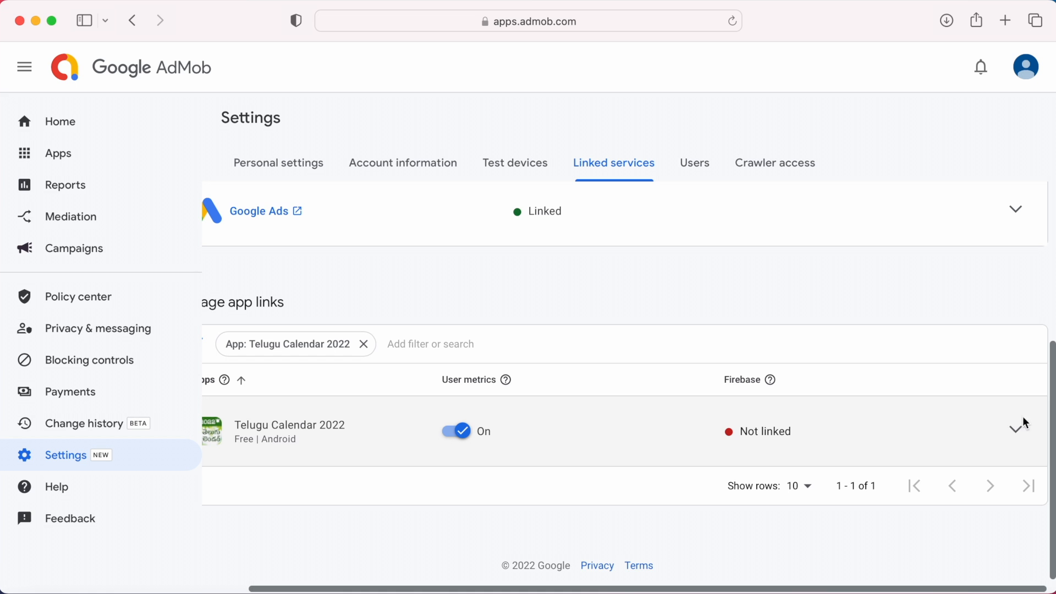
Step: Expand Telugu Calendar 2022, switch Firebase linking on, and open the existing-project dropdown
left_click(1017, 431)
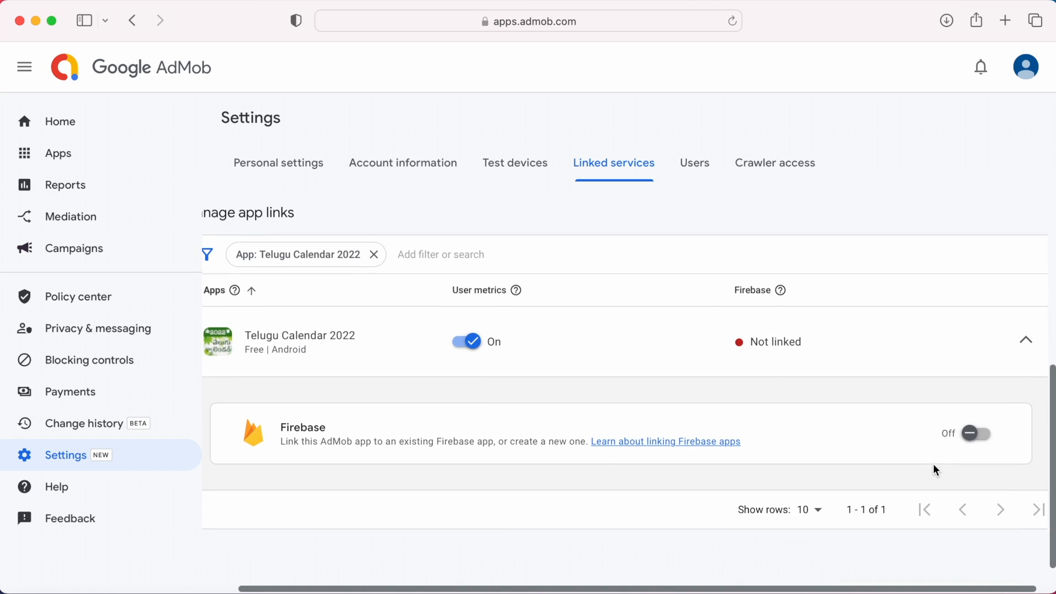
scroll("down", 3)
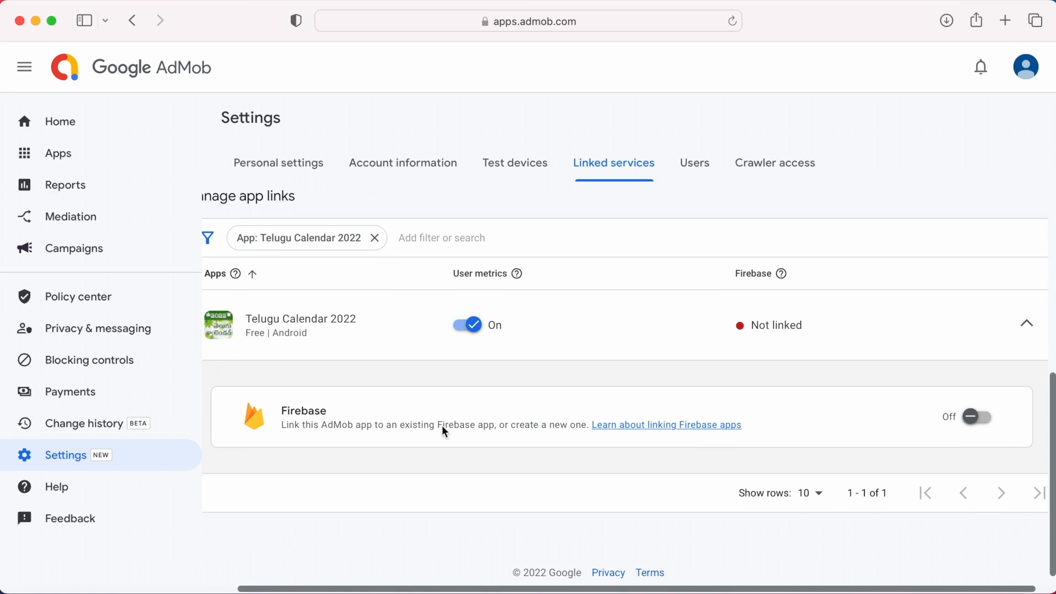
mouse_move(583, 433)
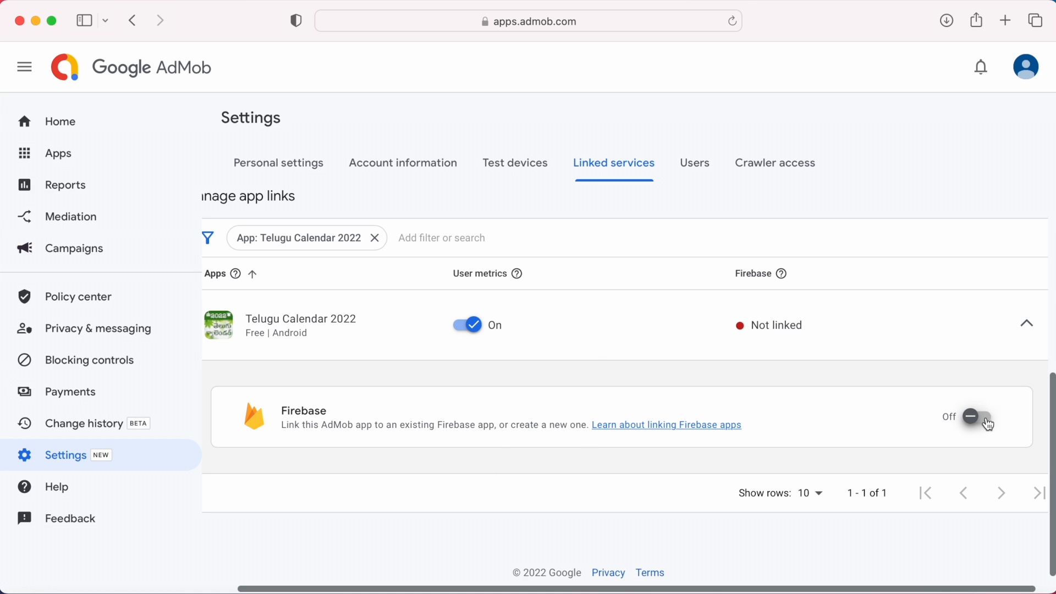
left_click(975, 416)
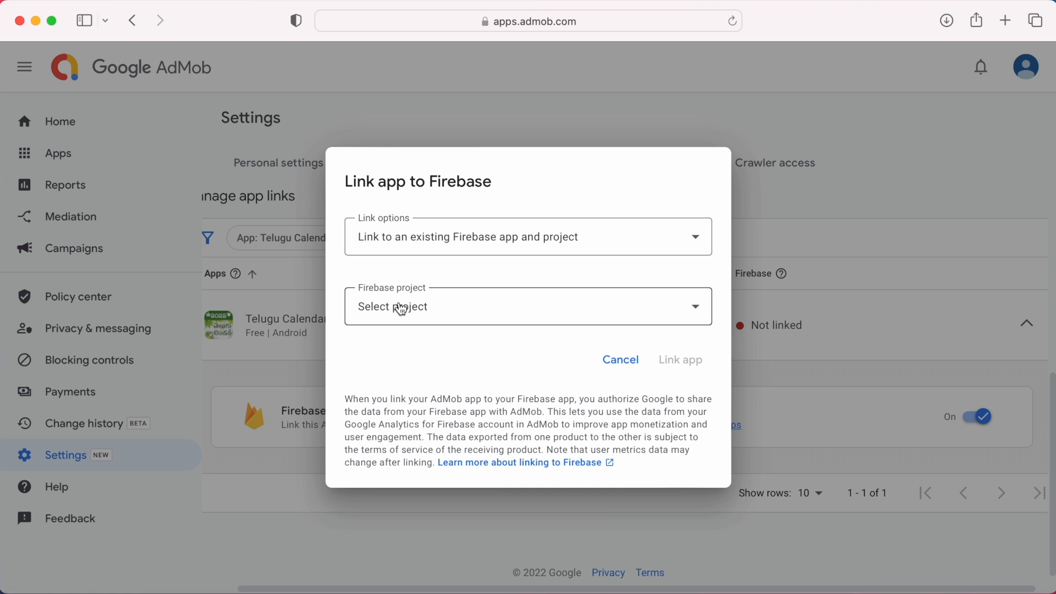
left_click(527, 306)
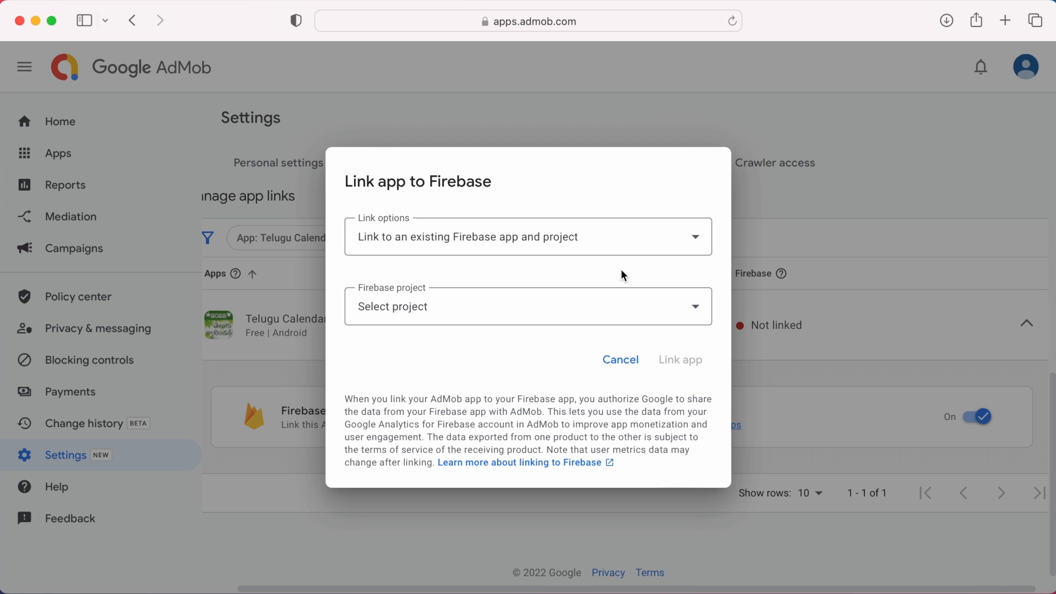
mouse_move(1021, 26)
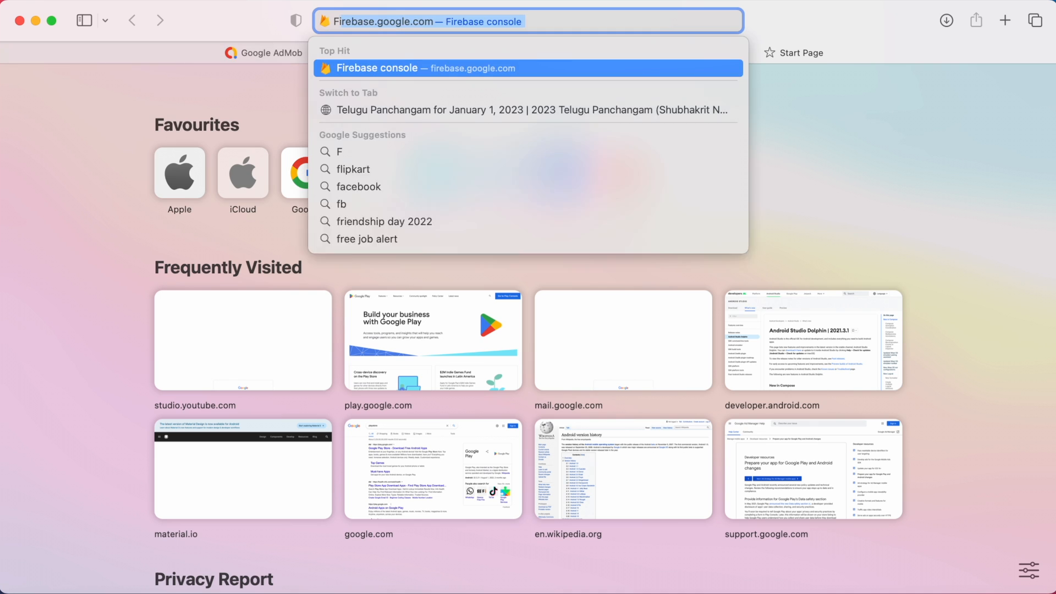
Step: Search 'Firbase Console' and open the Firebase console's project list
type("Firbase Console")
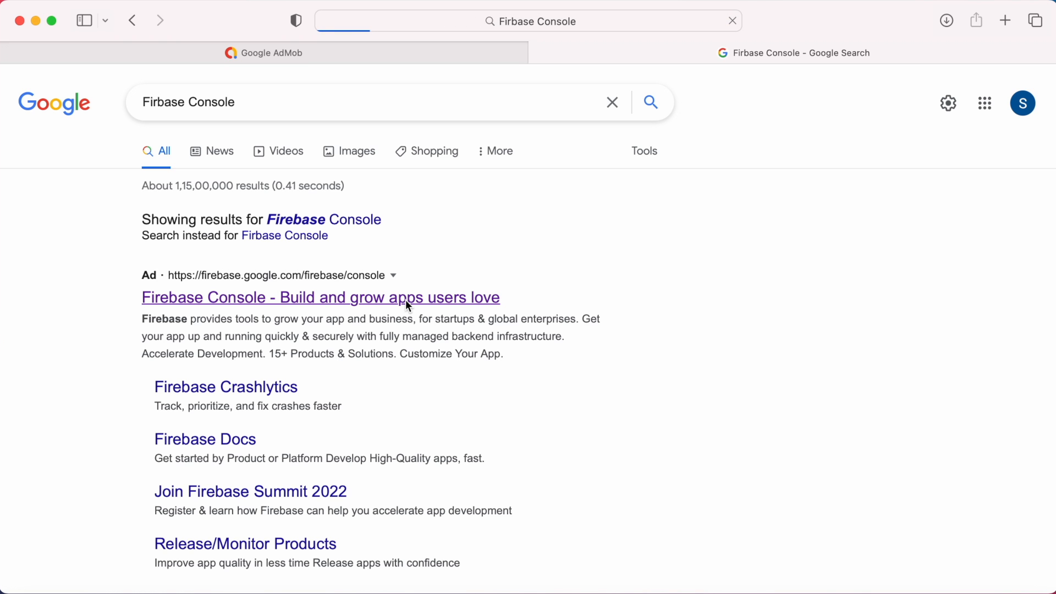
left_click(320, 297)
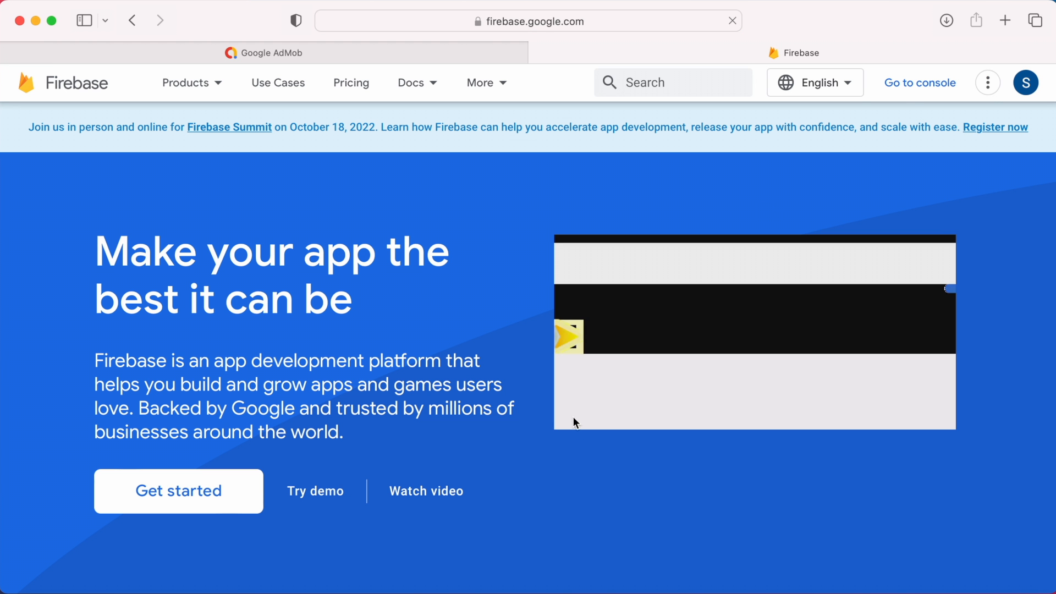
left_click(919, 82)
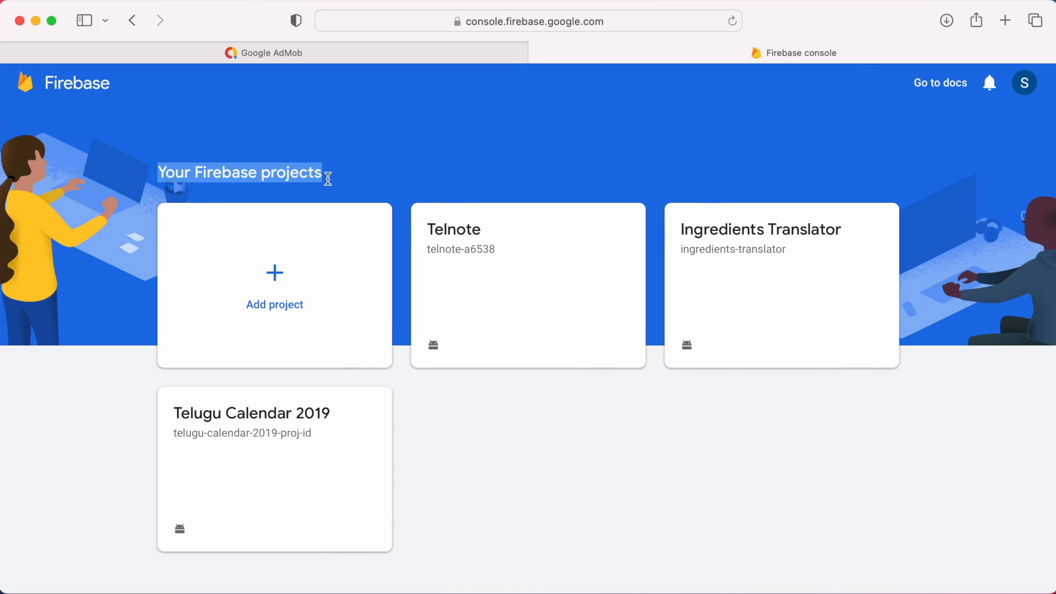
mouse_move(471, 276)
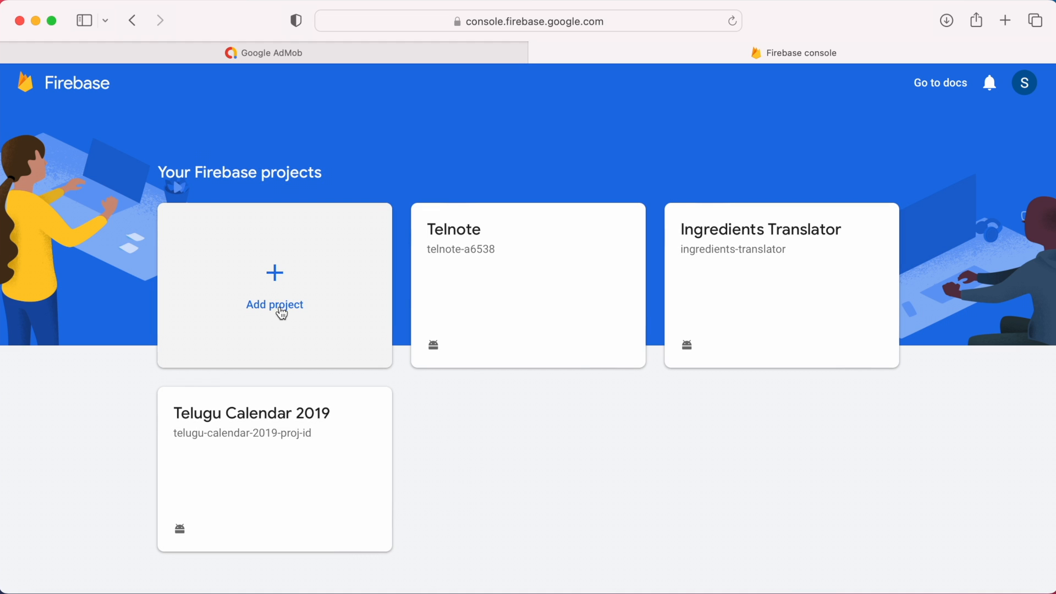
Step: Start a new Firebase project and enter the name Kids Learning Test
left_click(274, 304)
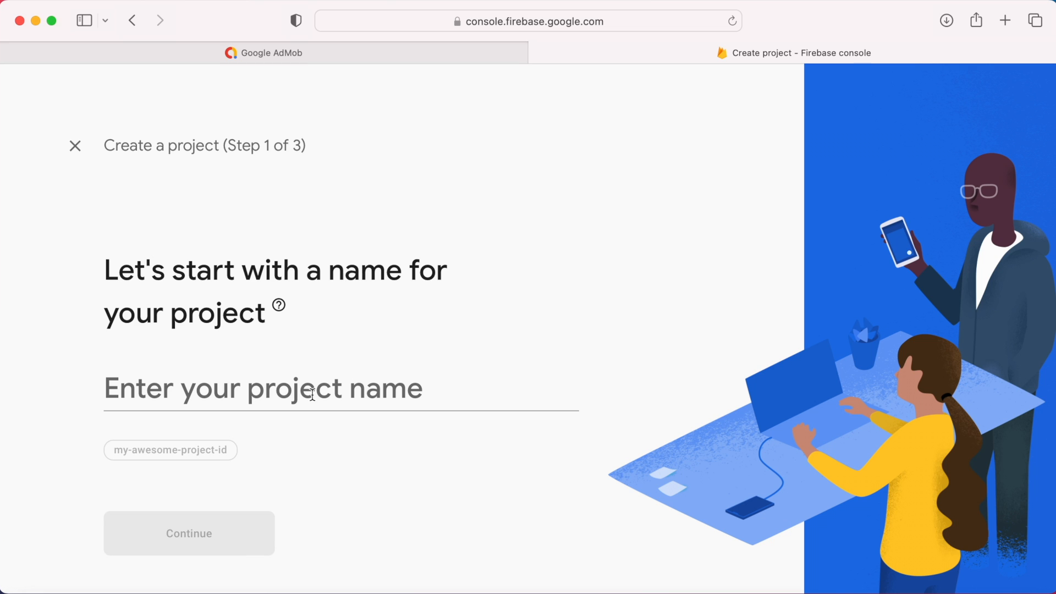
type("Kids")
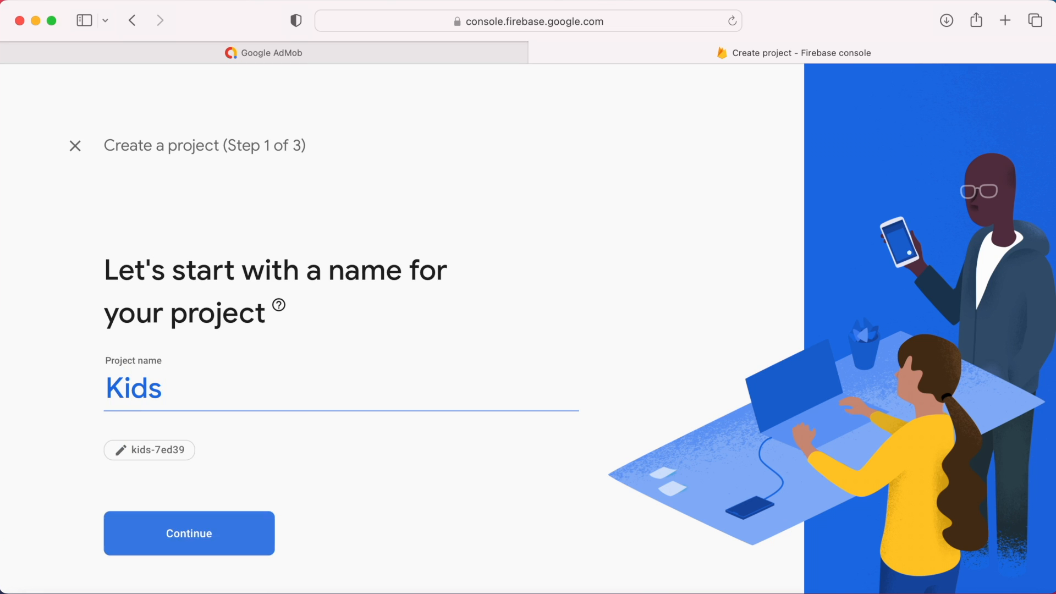
type("Learning Test")
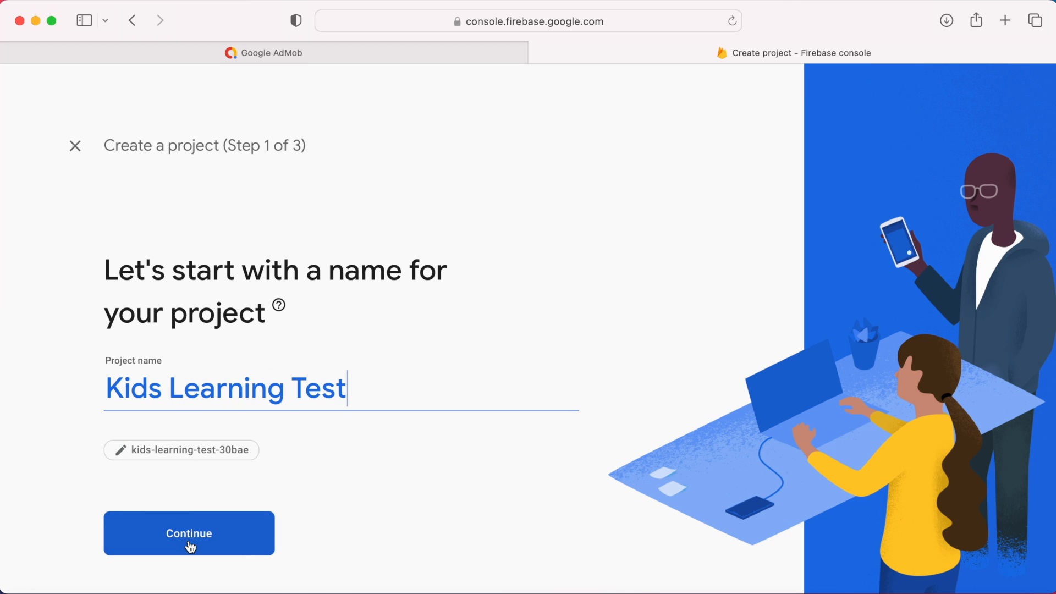
left_click(188, 533)
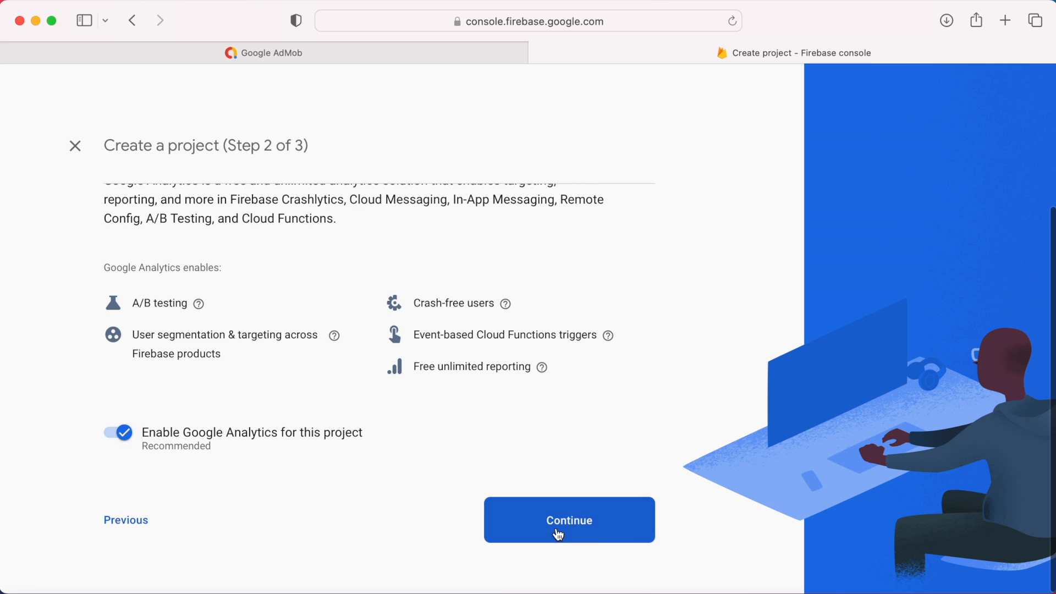
Step: Enable Analytics with Default Account for Firebase, create the project, and return to all projects
left_click(568, 520)
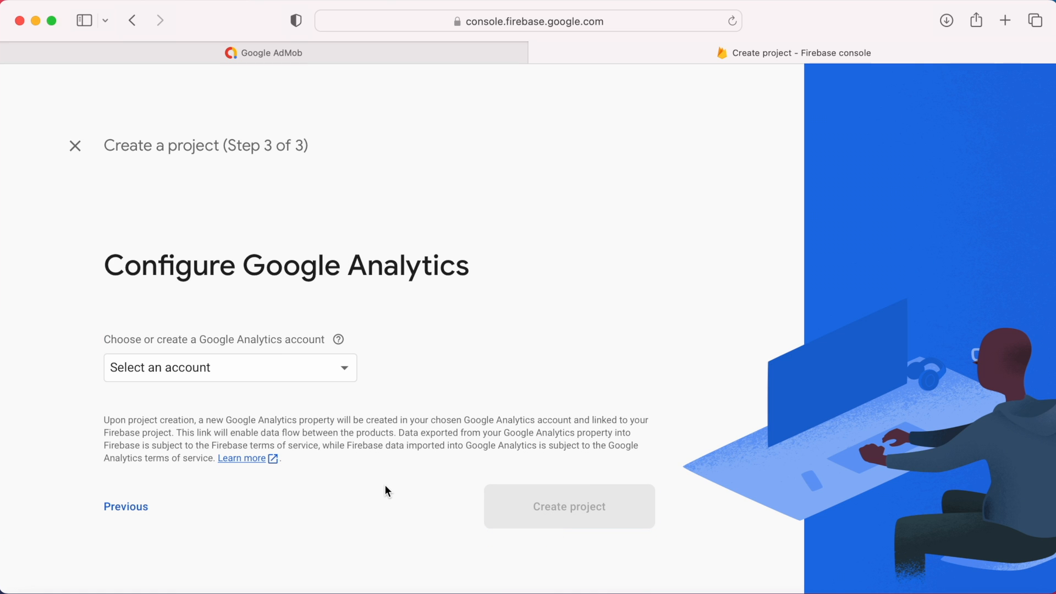
left_click(228, 367)
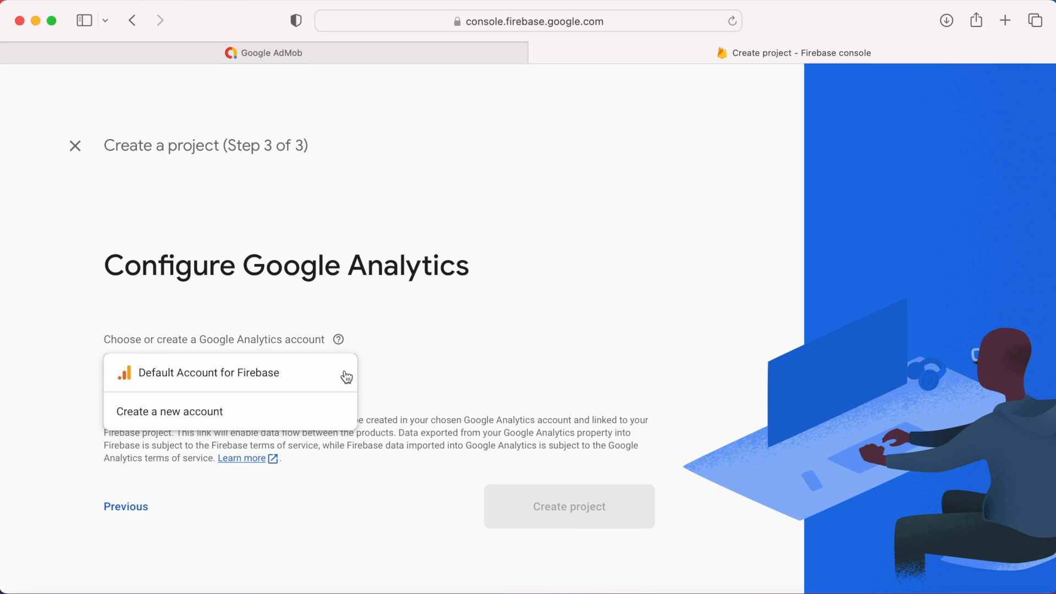
left_click(229, 372)
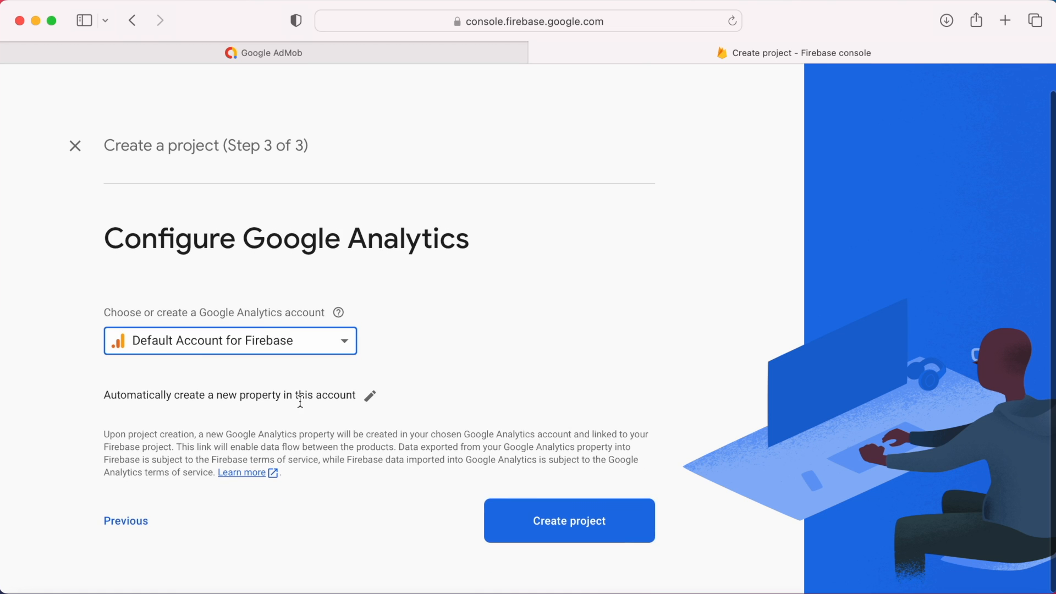
mouse_move(425, 512)
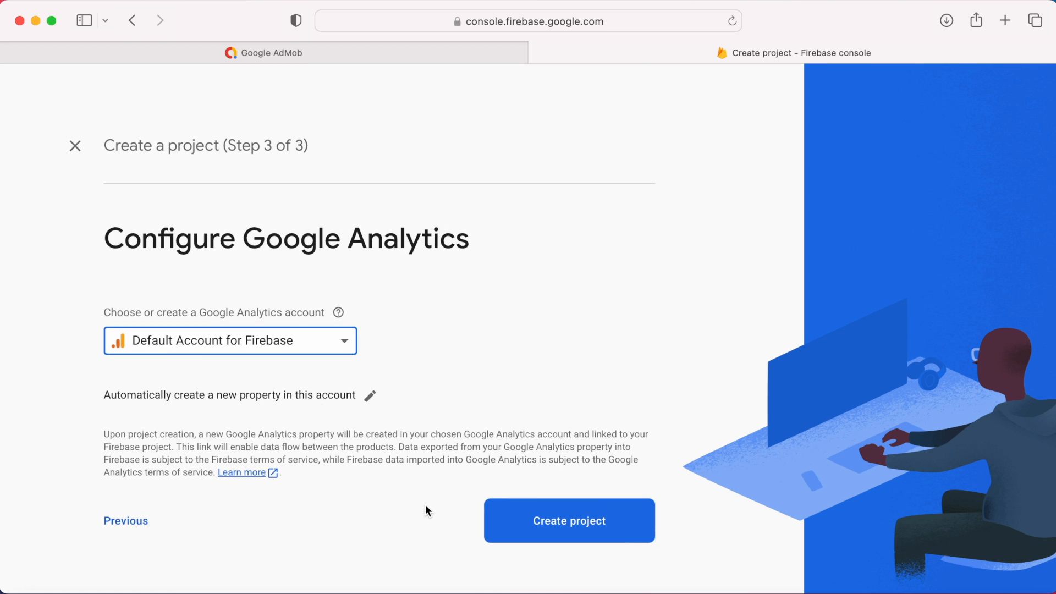
left_click(568, 520)
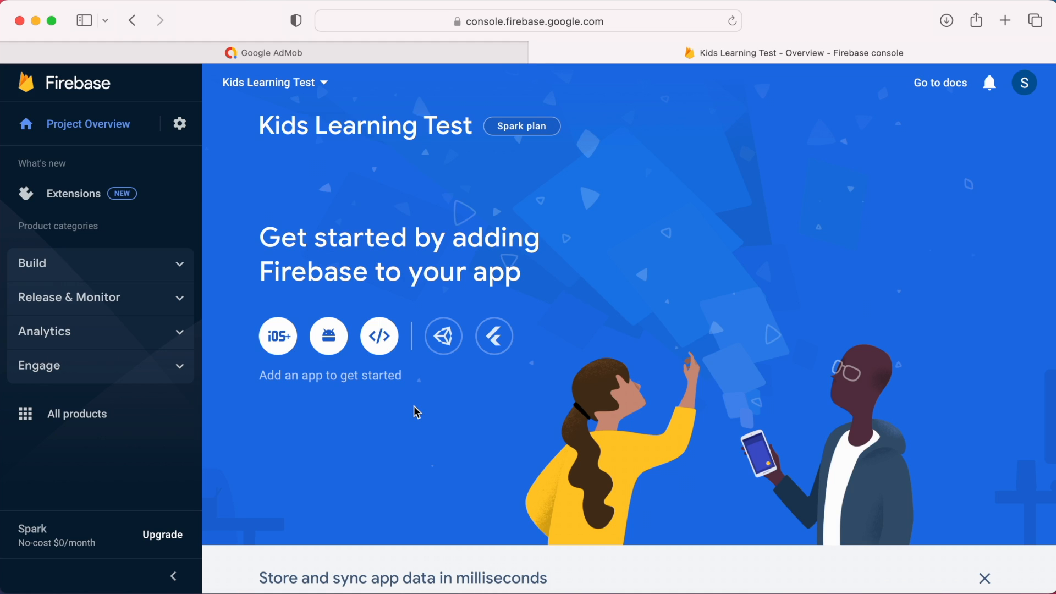
left_click(273, 82)
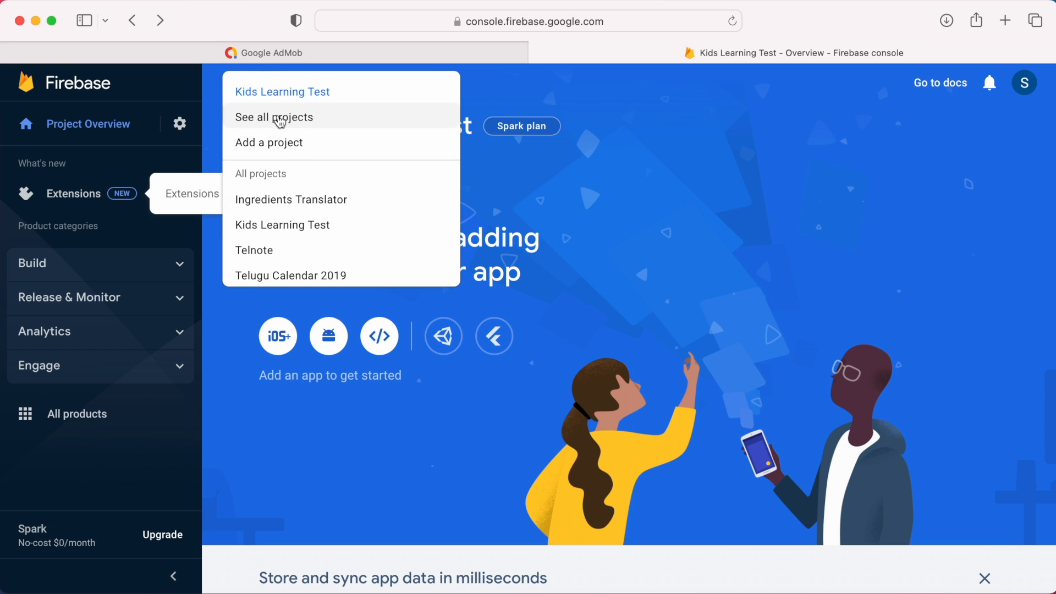
left_click(273, 116)
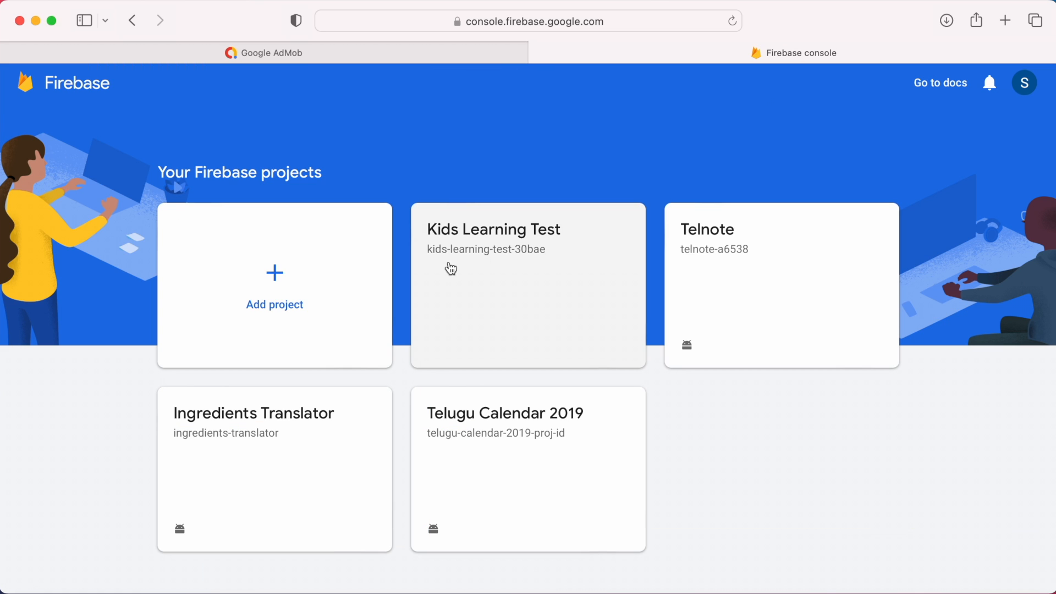
mouse_move(546, 297)
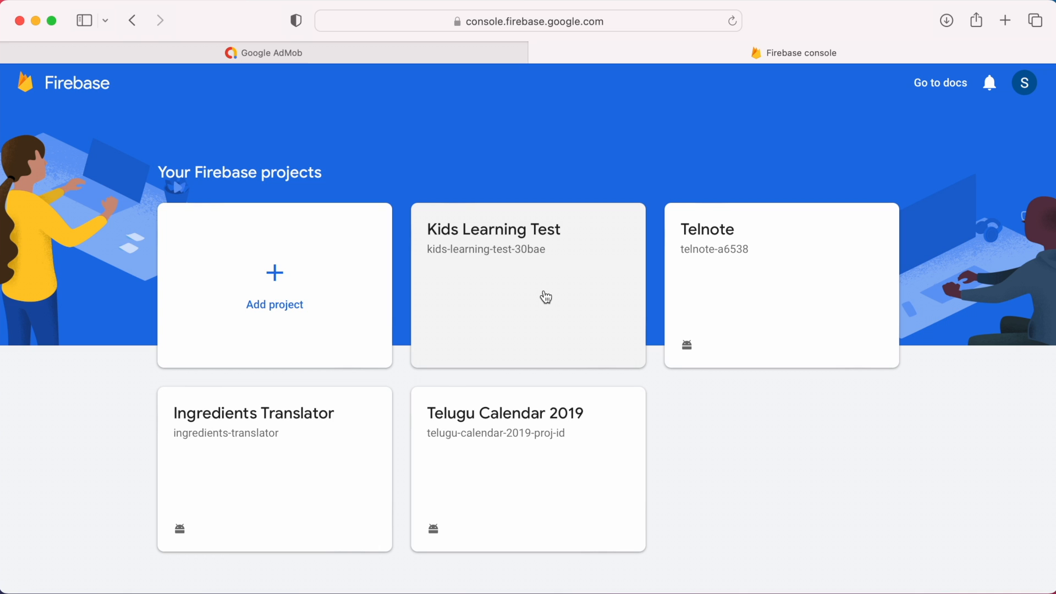
left_click(263, 53)
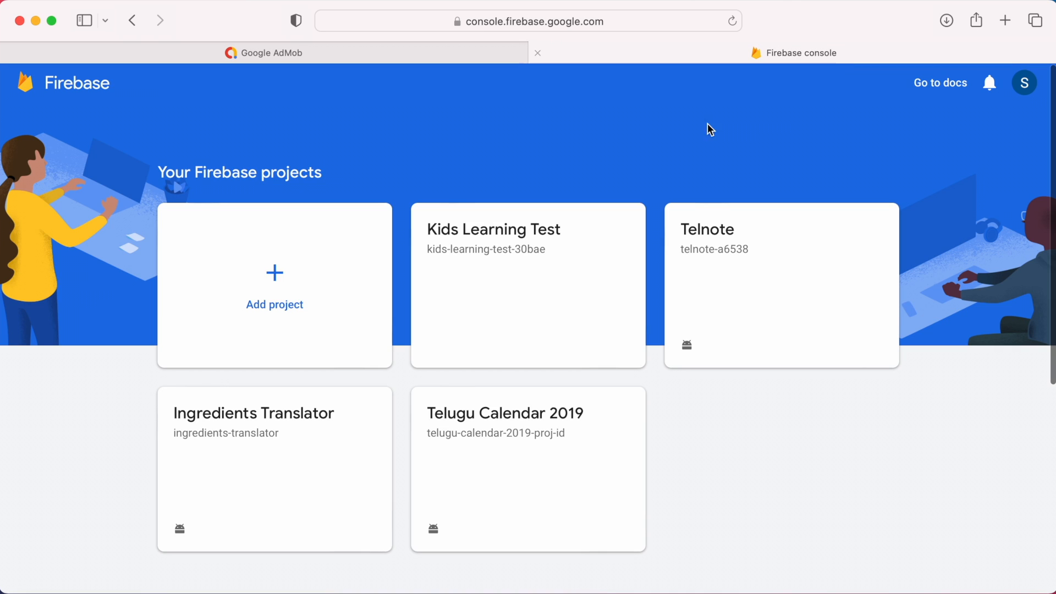
mouse_move(405, 53)
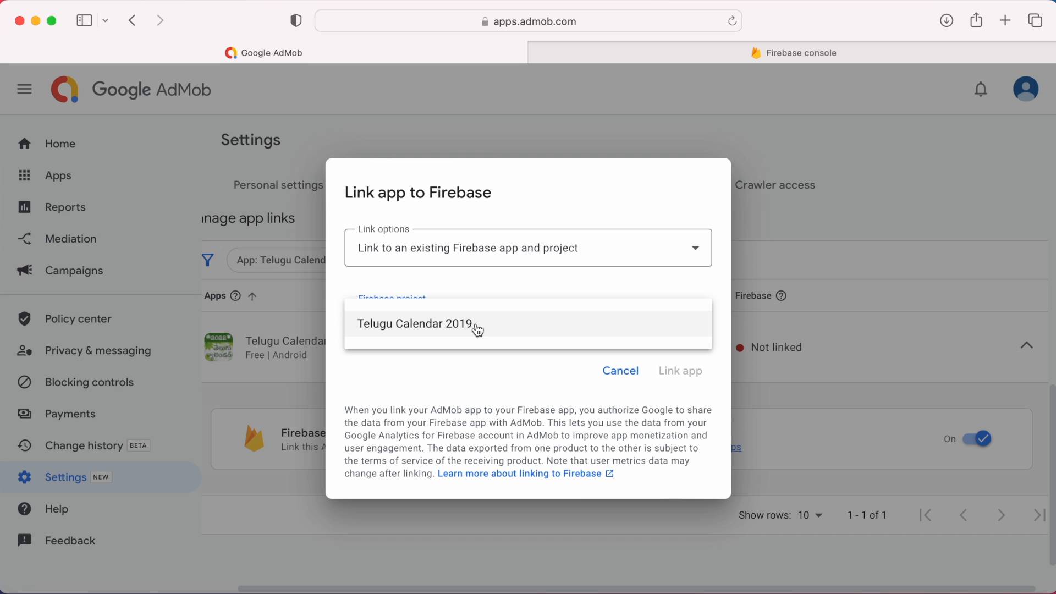
left_click(794, 53)
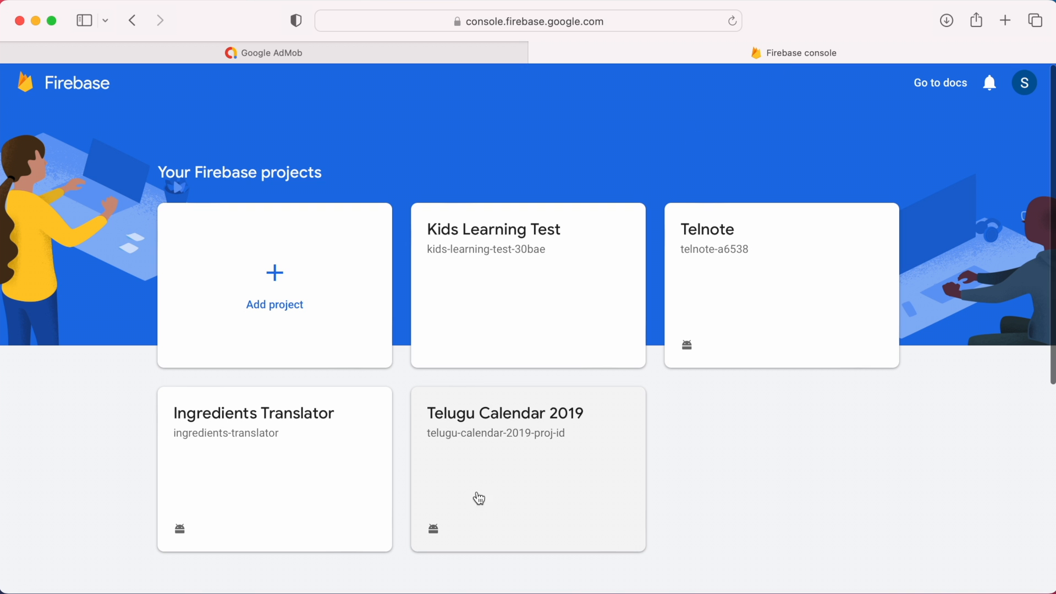
mouse_move(517, 420)
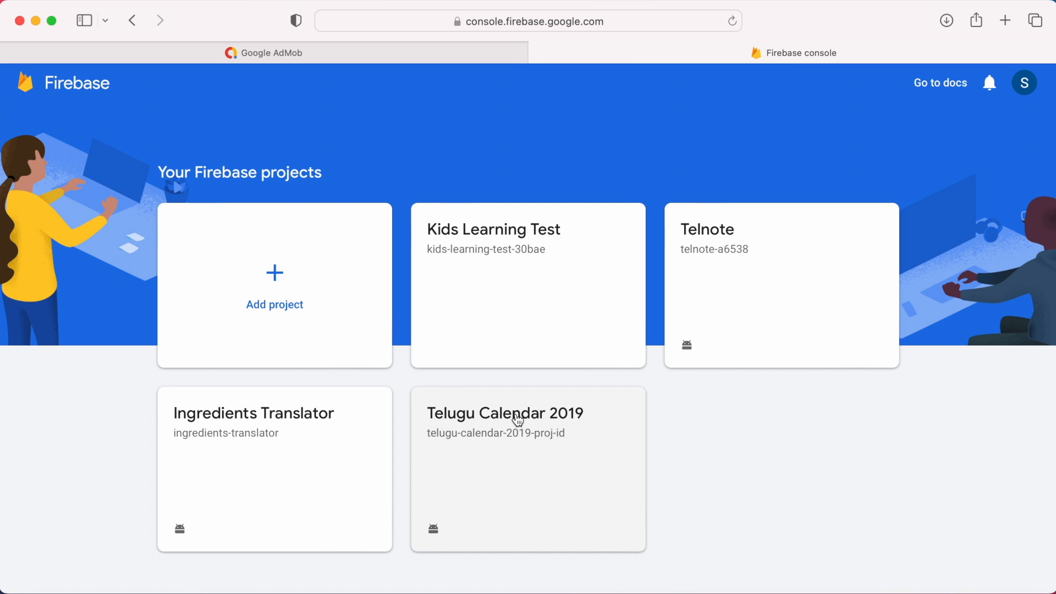
Step: Rename the Telugu Calendar 2019 project to 'Telugu Calendar' in Project settings and return to all projects
left_click(505, 414)
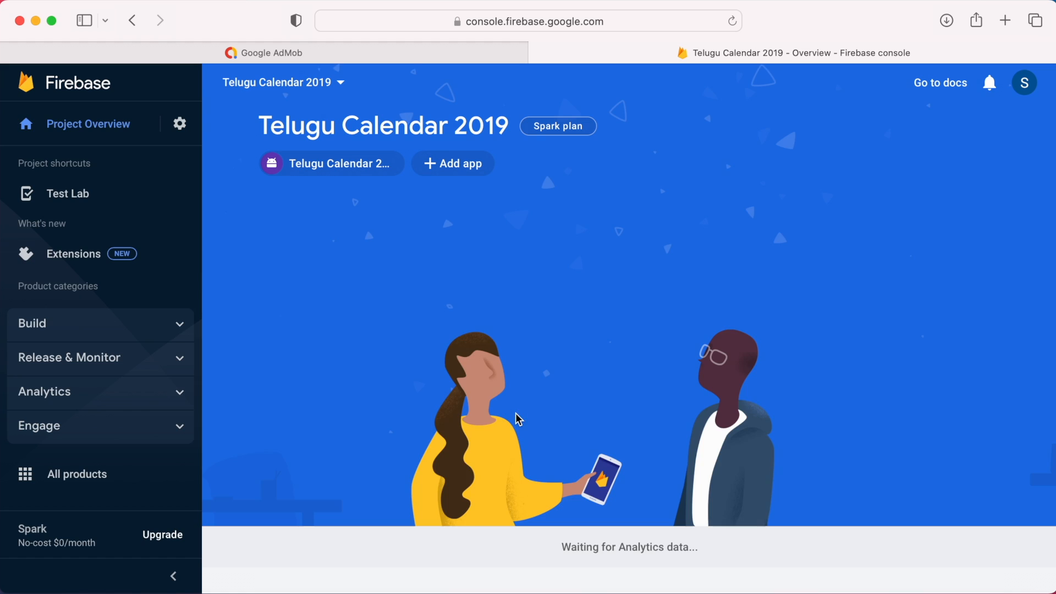
mouse_move(372, 174)
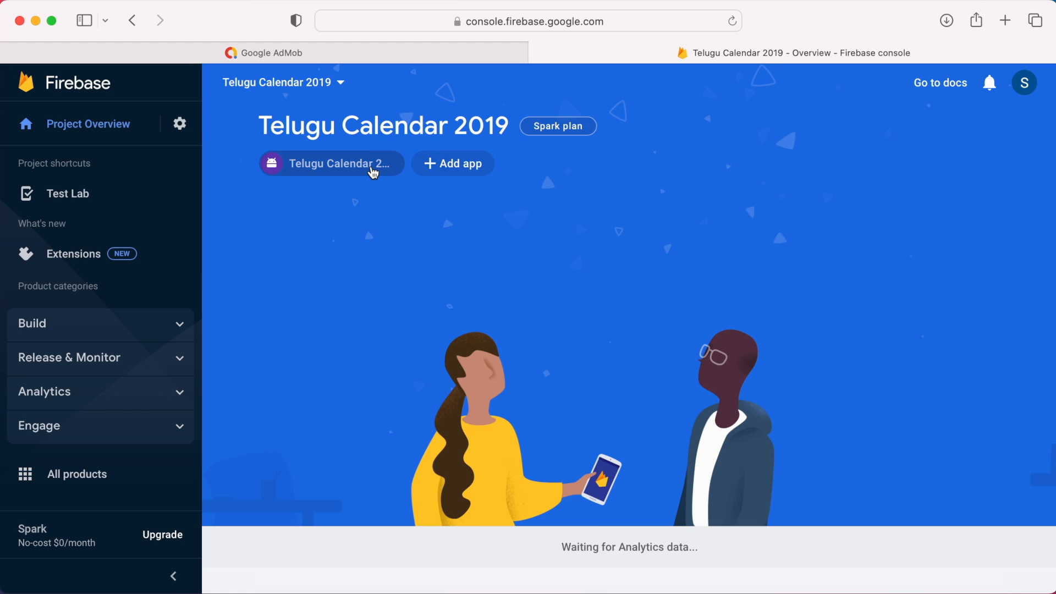
mouse_move(330, 163)
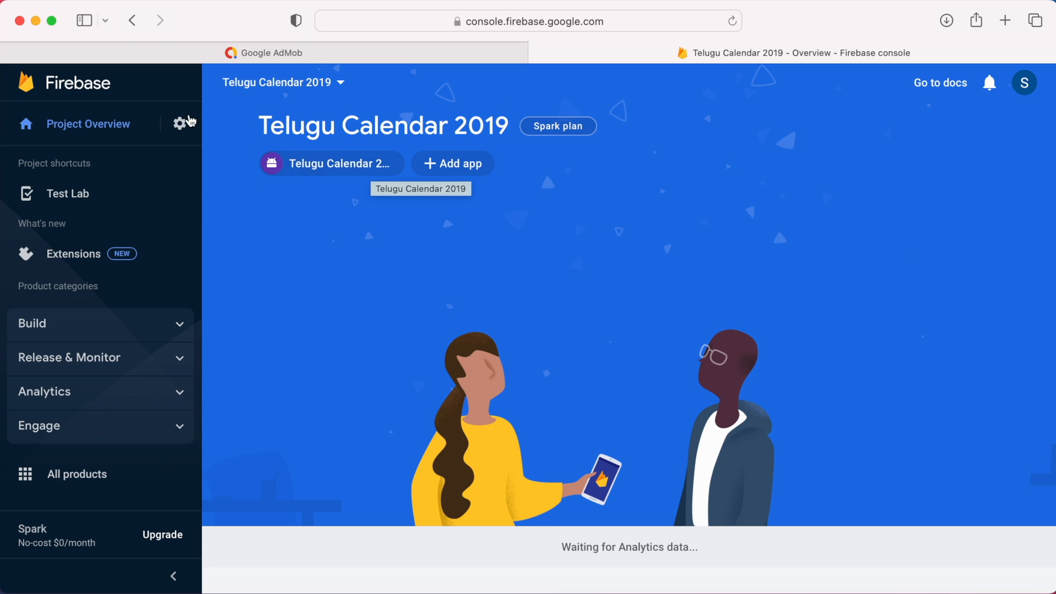
left_click(179, 123)
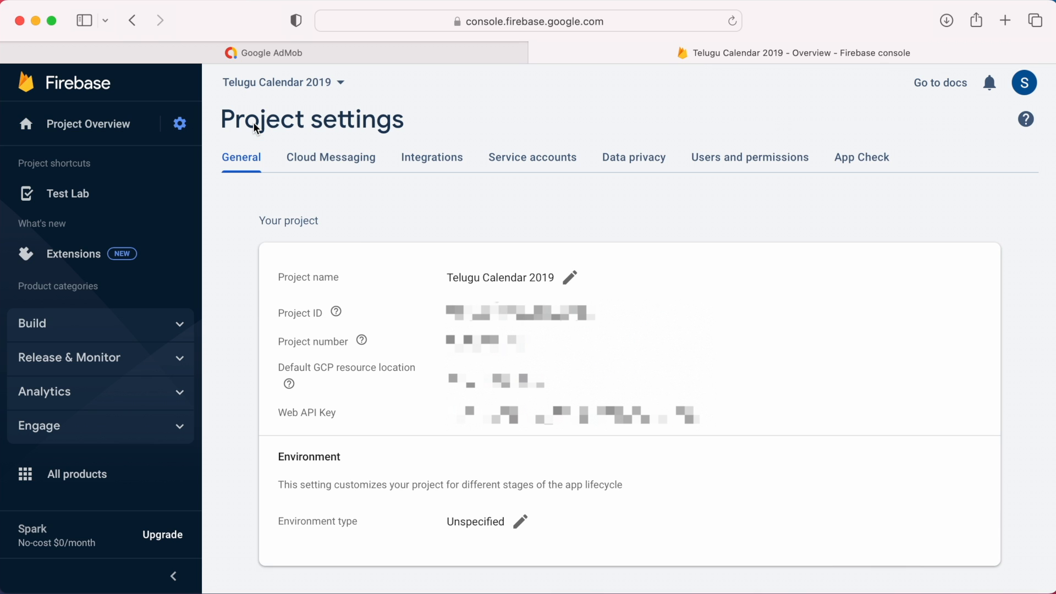
left_click(569, 277)
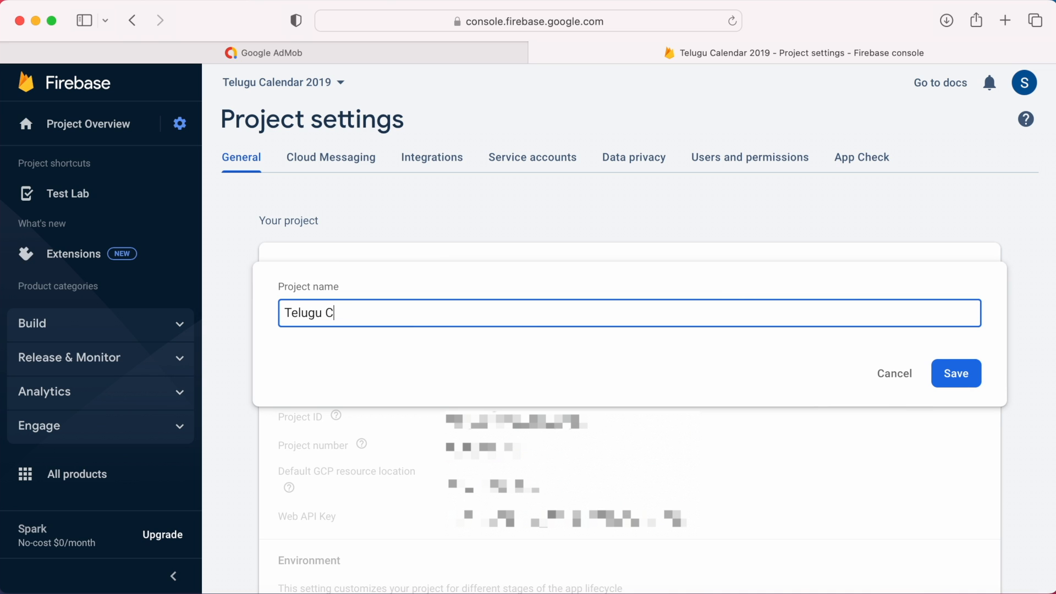
left_click(955, 373)
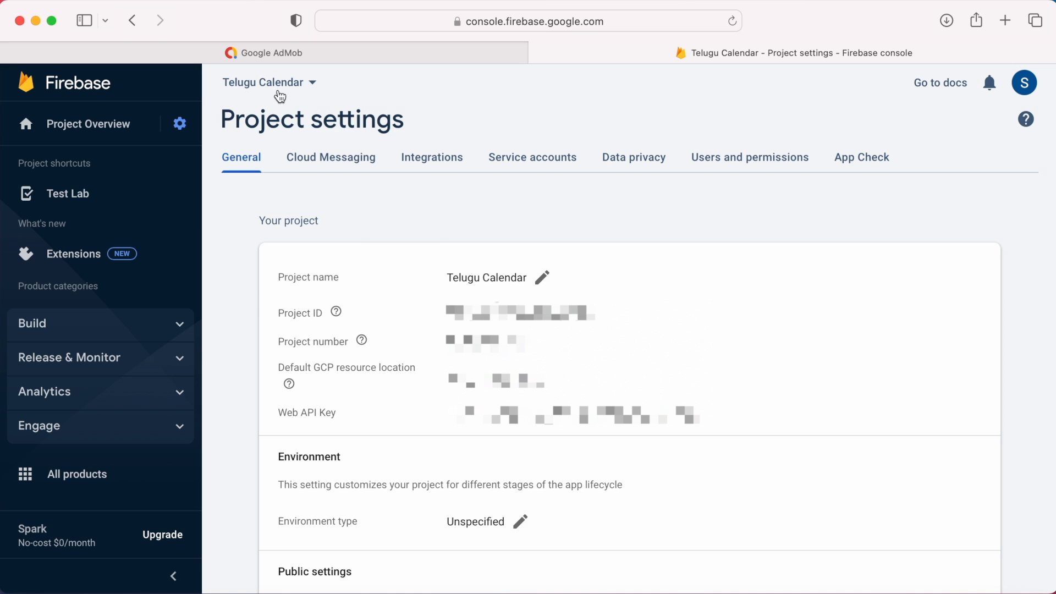
left_click(268, 82)
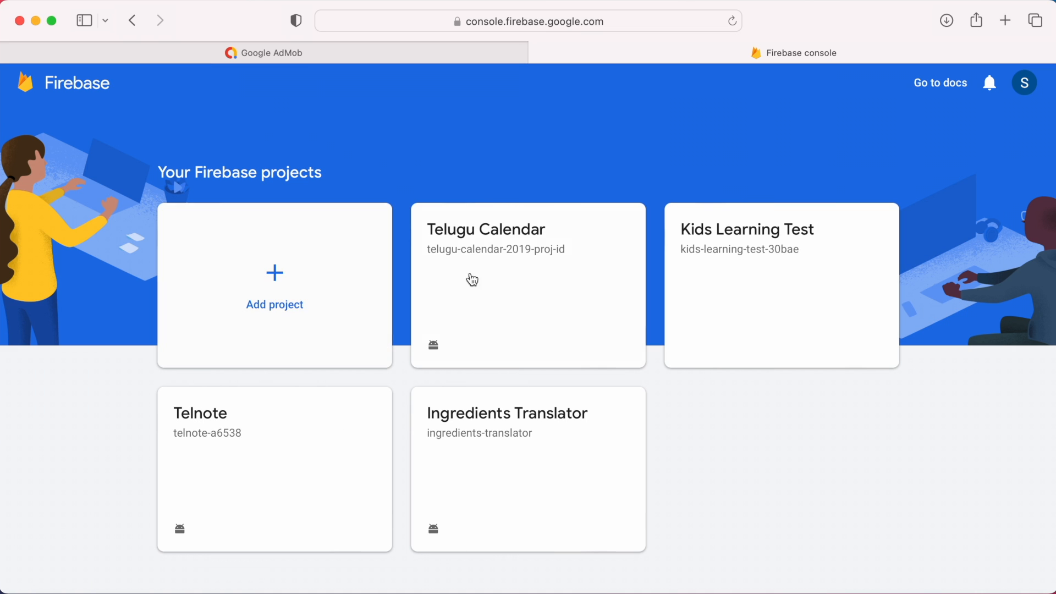
left_click(263, 53)
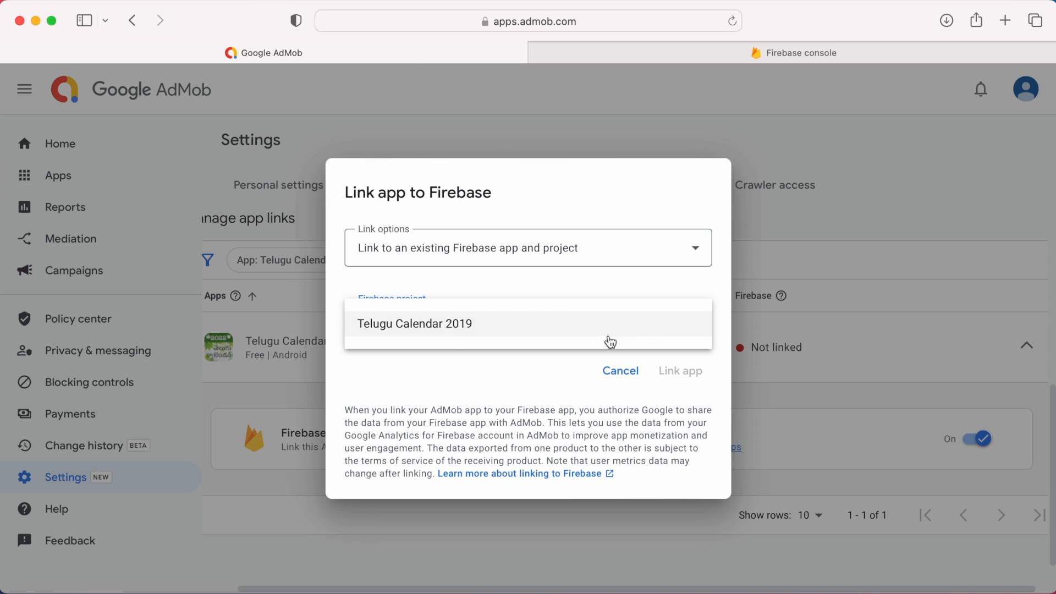
Step: Link Telugu Calendar 2022 to the existing app in the Telugu Calendar Firebase project
left_click(620, 370)
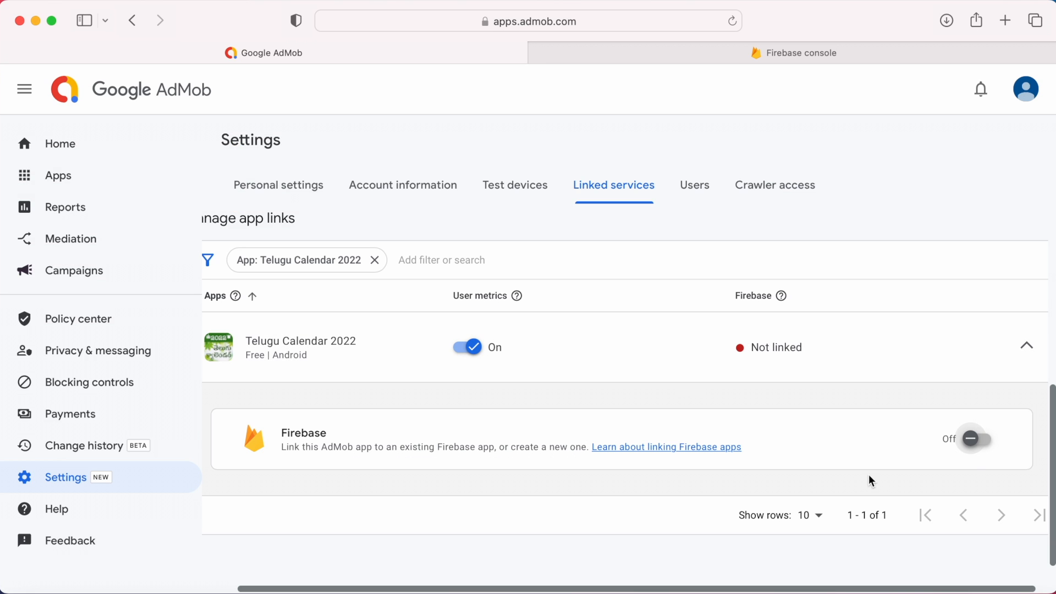
left_click(970, 439)
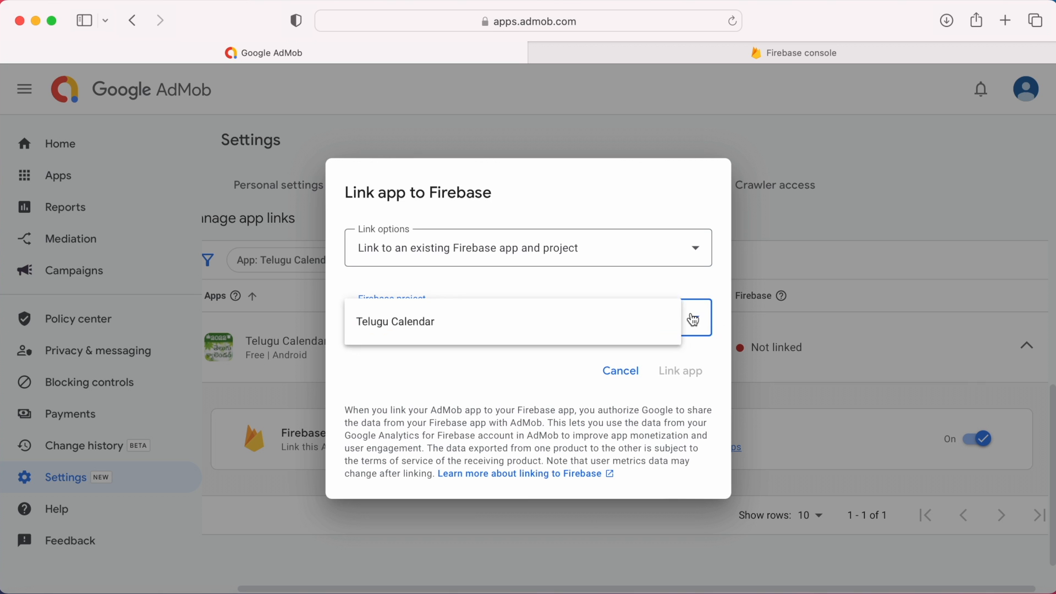
left_click(529, 247)
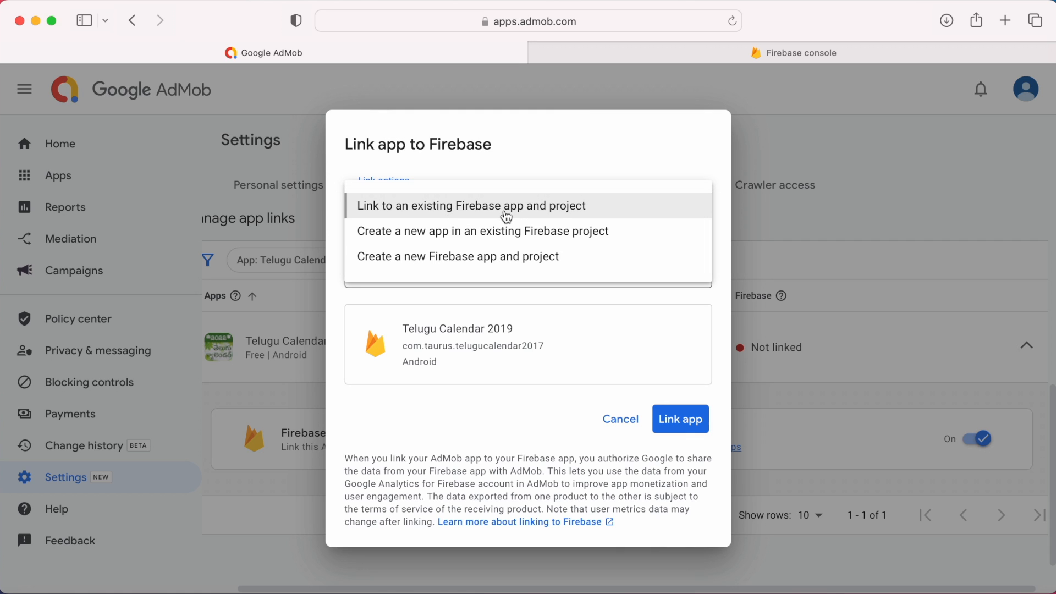
mouse_move(463, 273)
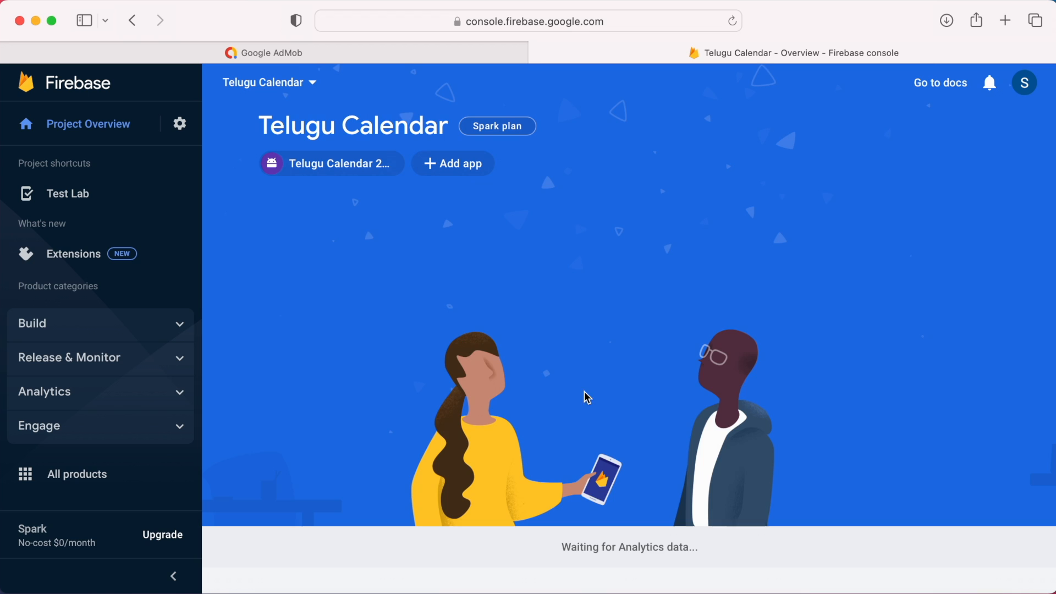
mouse_move(375, 167)
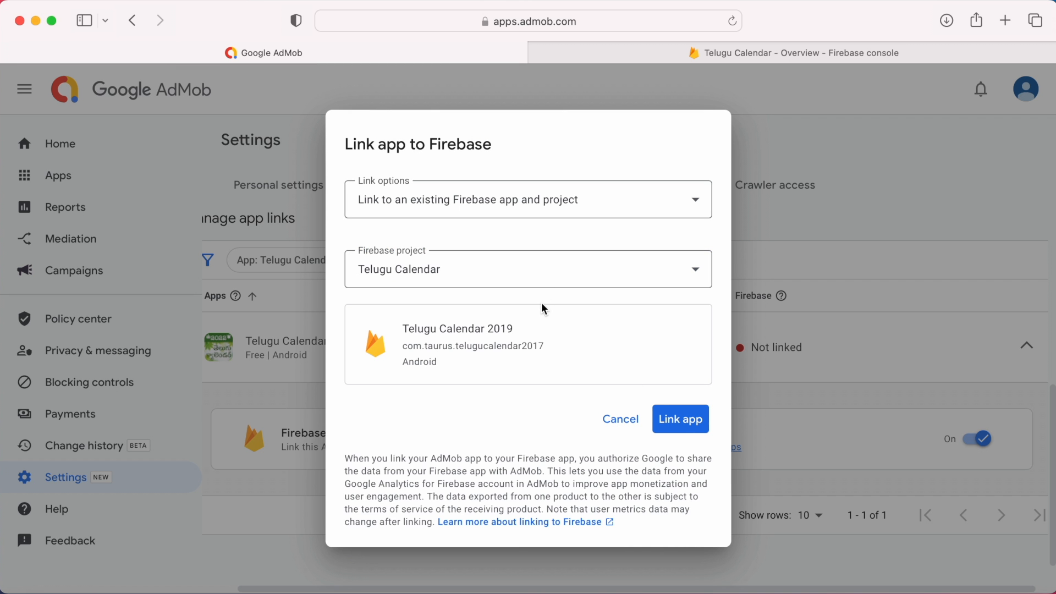
left_click(528, 199)
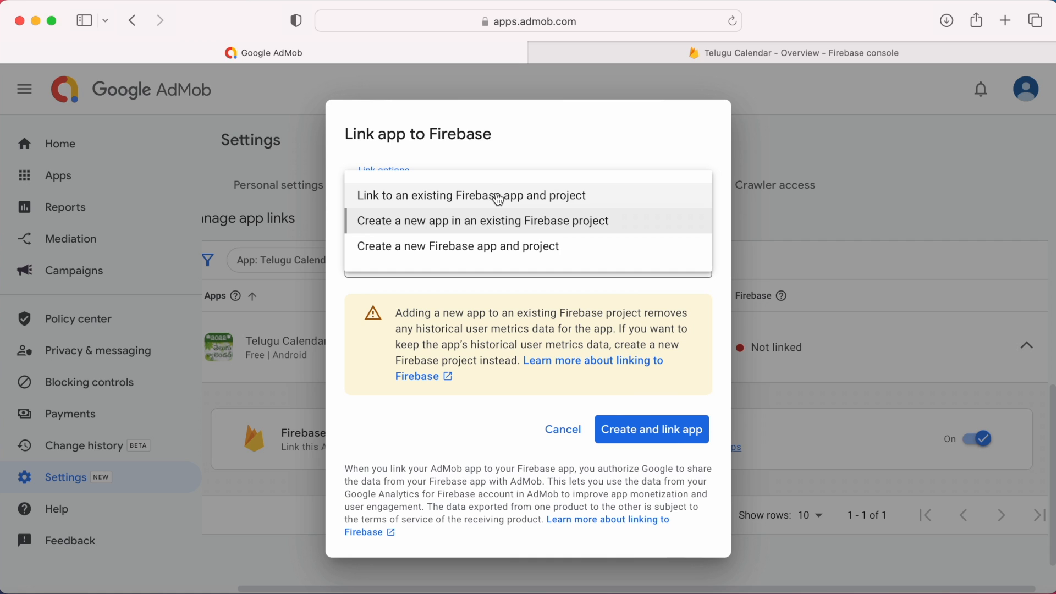
left_click(470, 196)
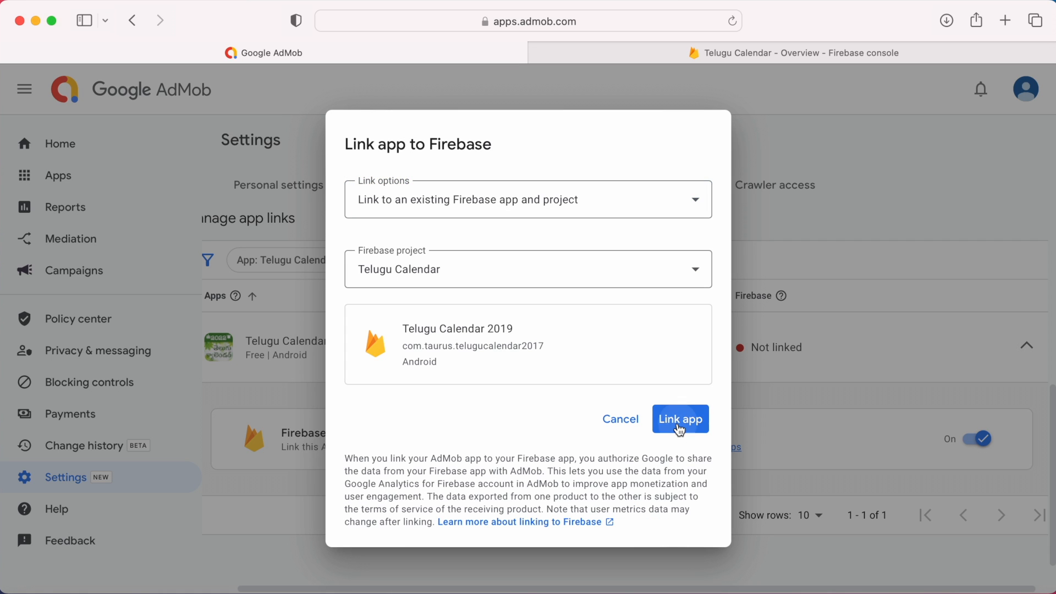
left_click(680, 418)
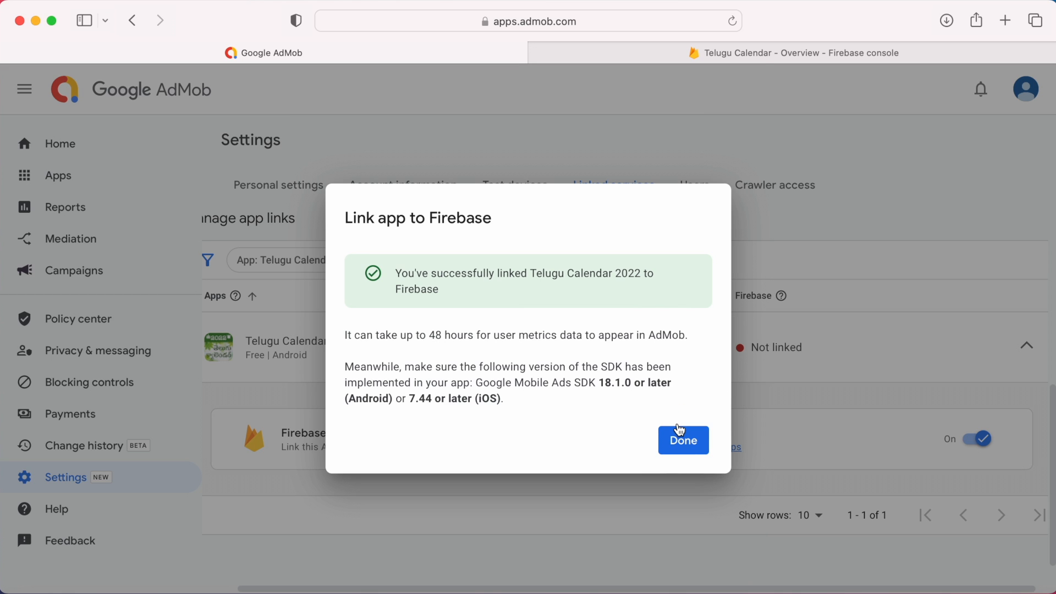
left_click_drag(532, 273, 593, 273)
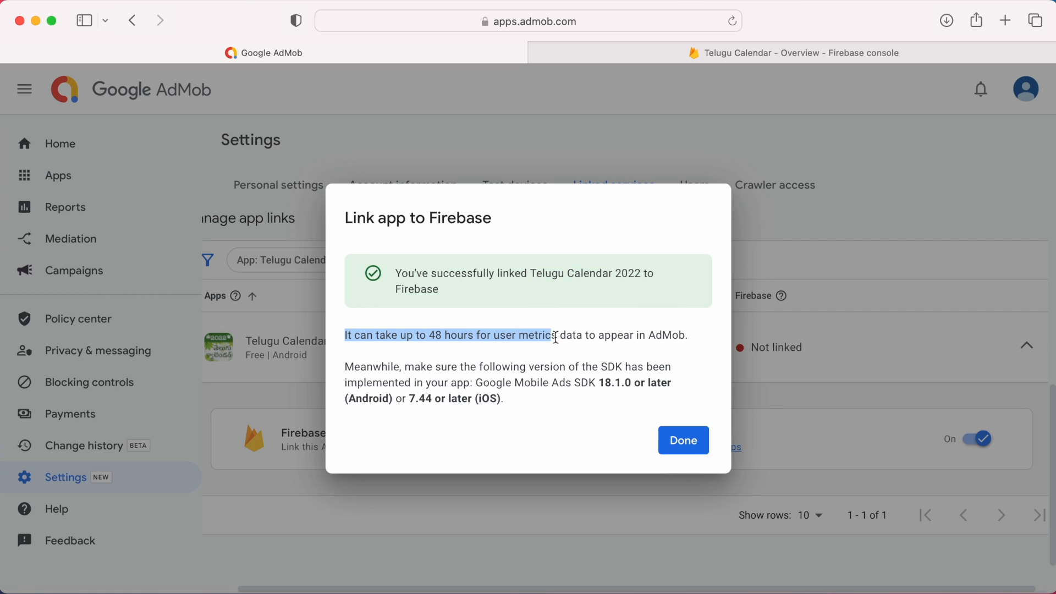
Step: Read the confirmation's Android SDK requirement and close the dialog with Done
left_click_drag(552, 335, 688, 335)
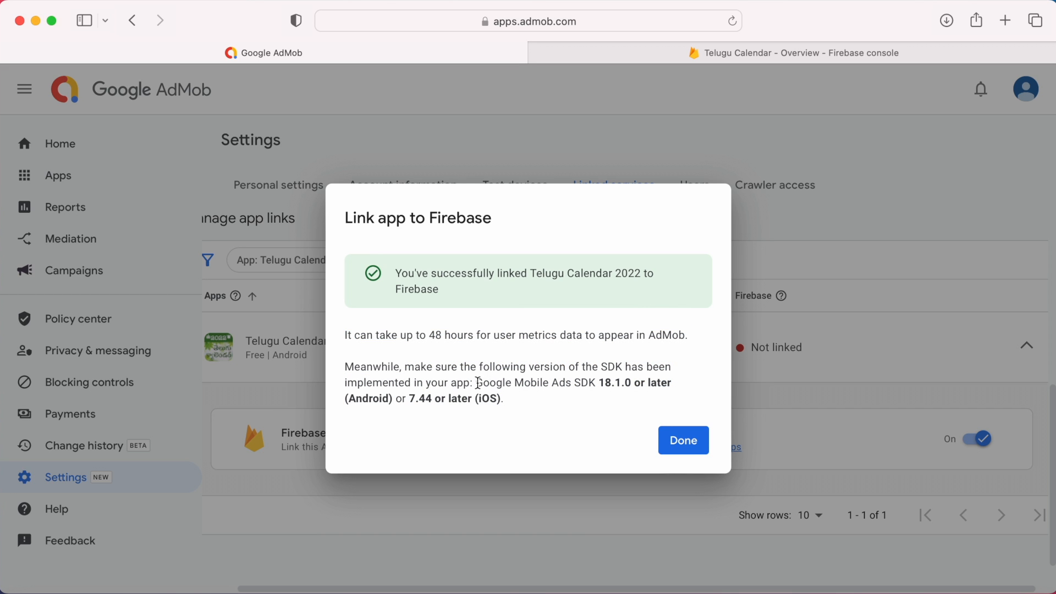
left_click_drag(475, 382, 671, 382)
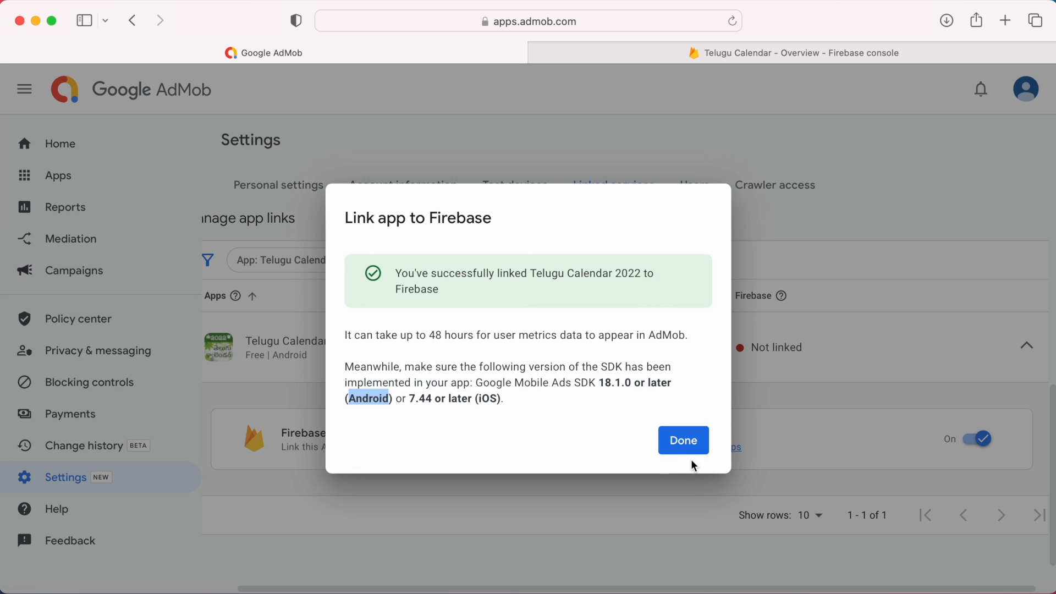
left_click(681, 440)
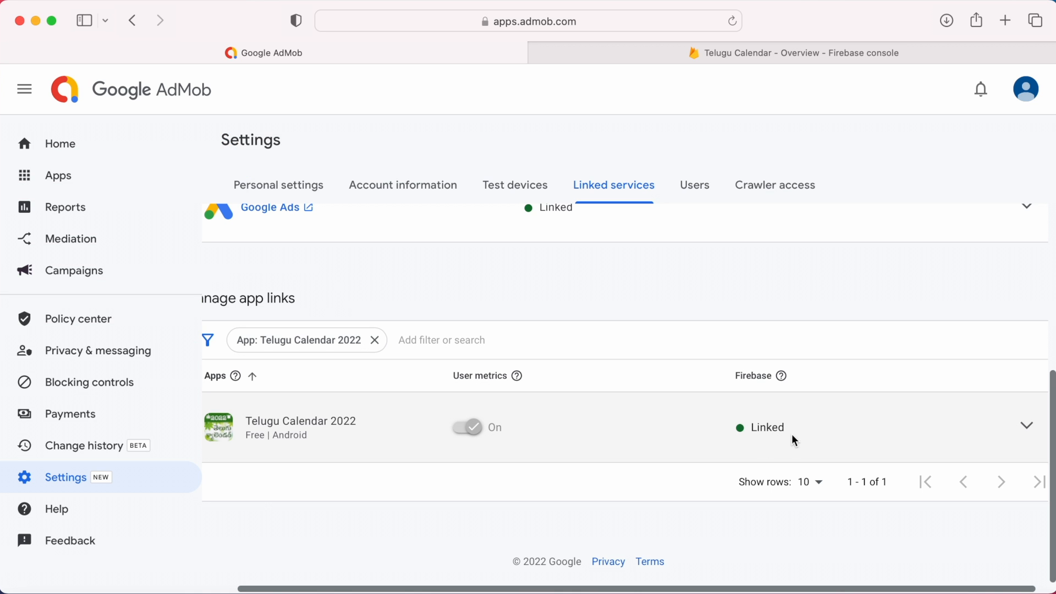
mouse_move(772, 401)
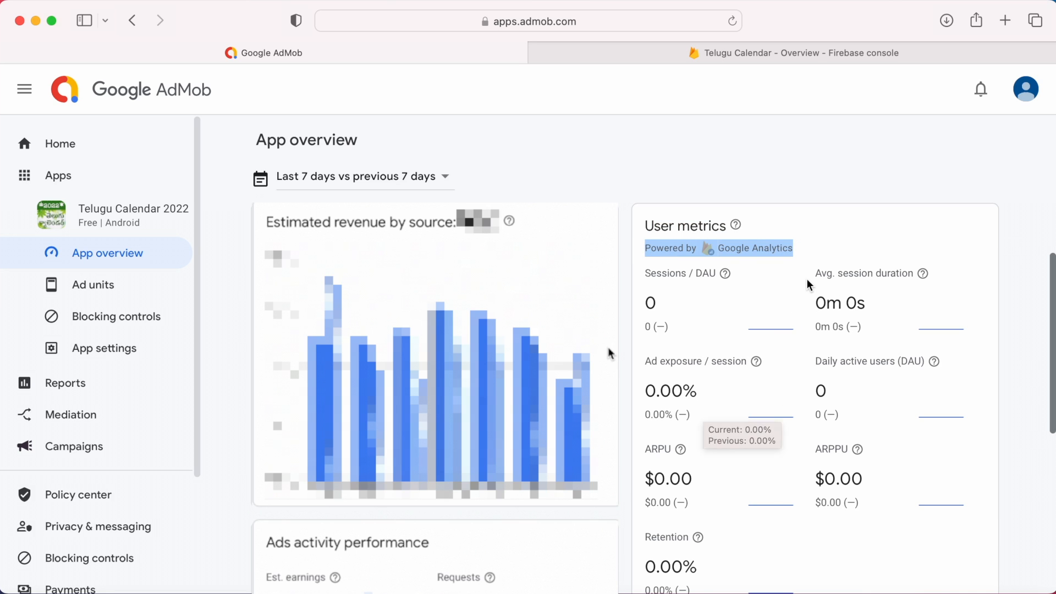
Step: Scroll Telugu Calendar 2022's overview to the Google Analytics-powered User metrics card
scroll("down", 3)
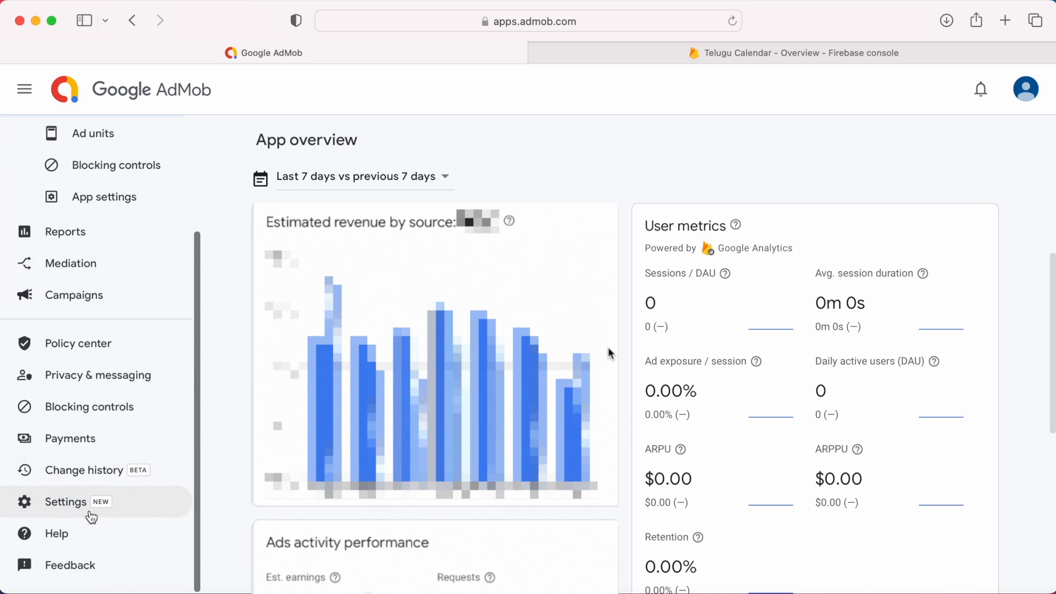
Step: Check each app's Firebase link status in Settings, then open the Kids Learning Test app
left_click(65, 502)
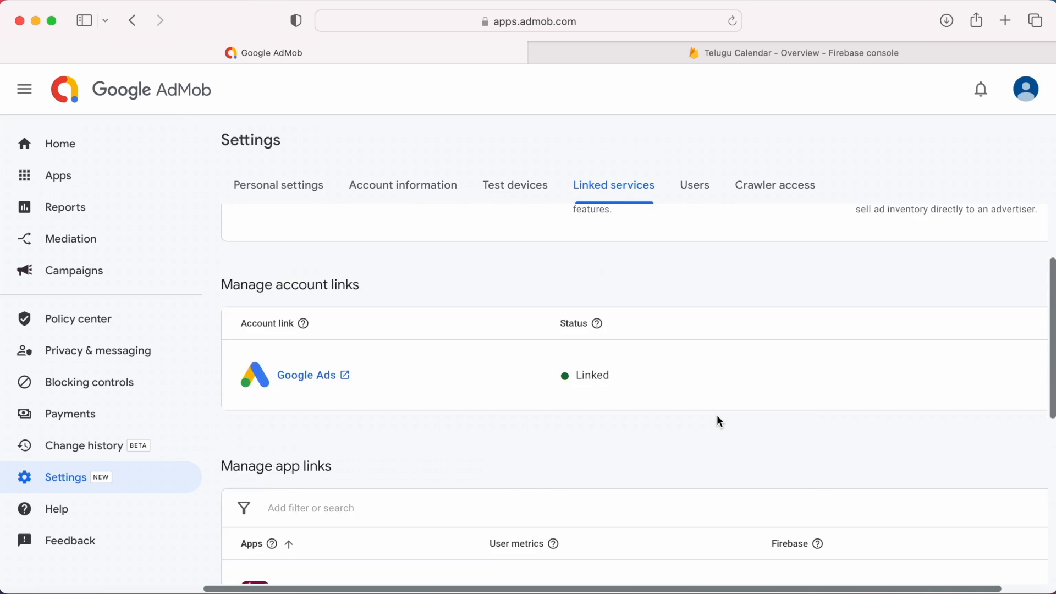
scroll("down", 3)
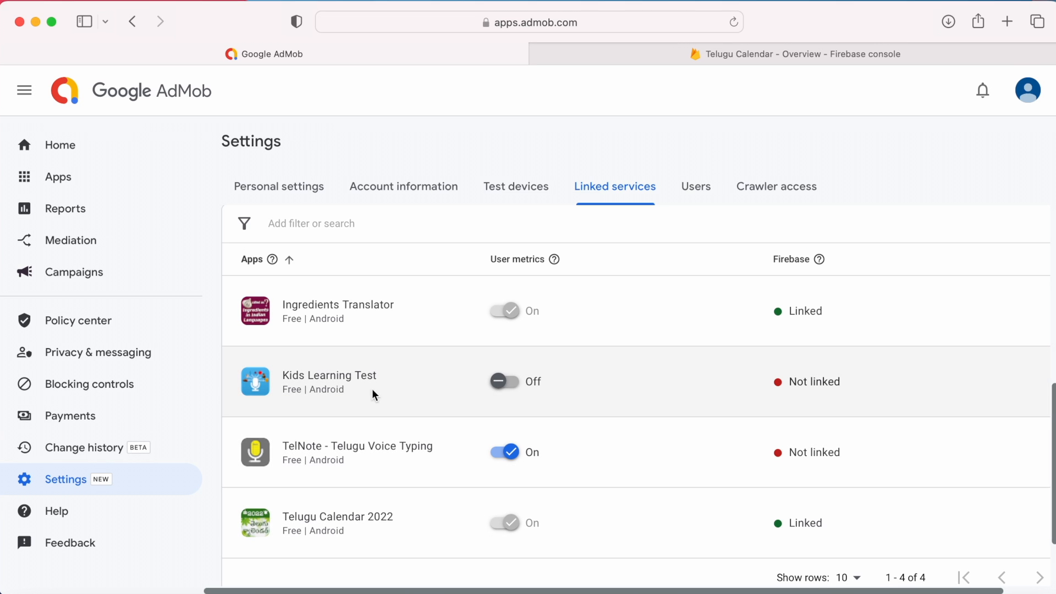
mouse_move(504, 381)
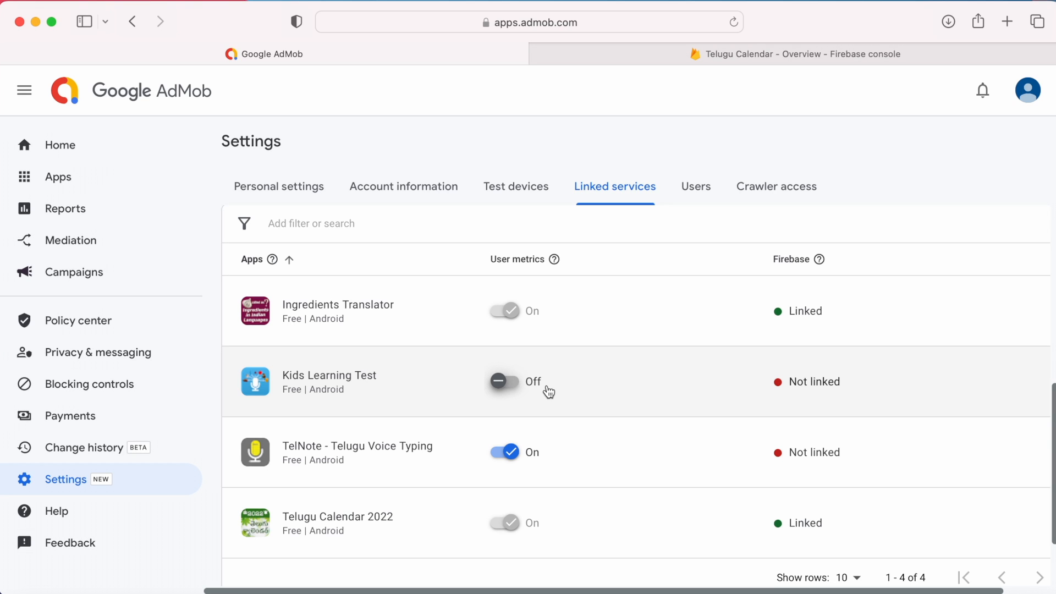
left_click(59, 177)
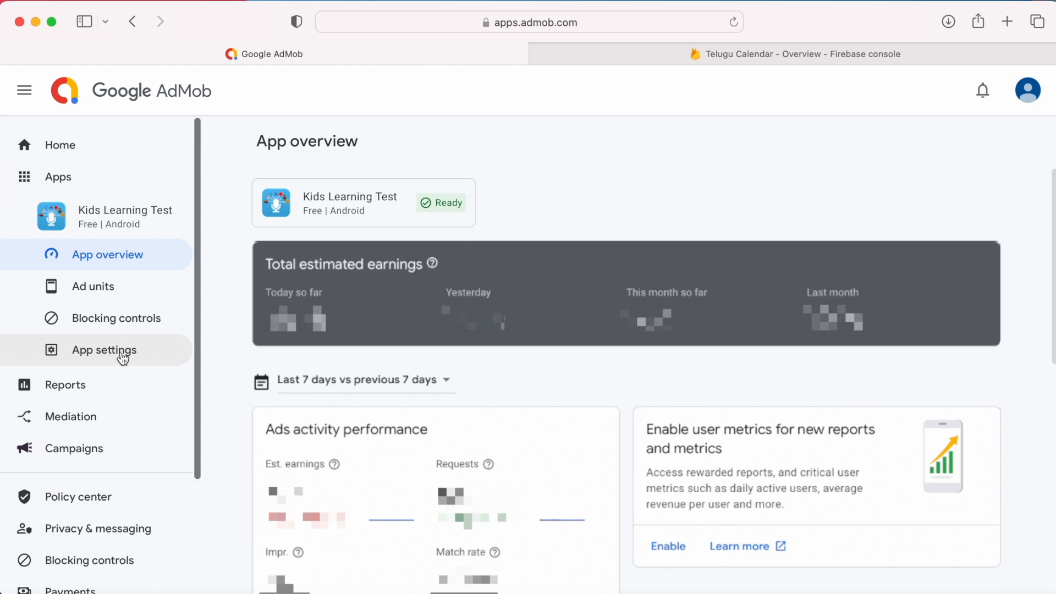
mouse_move(147, 363)
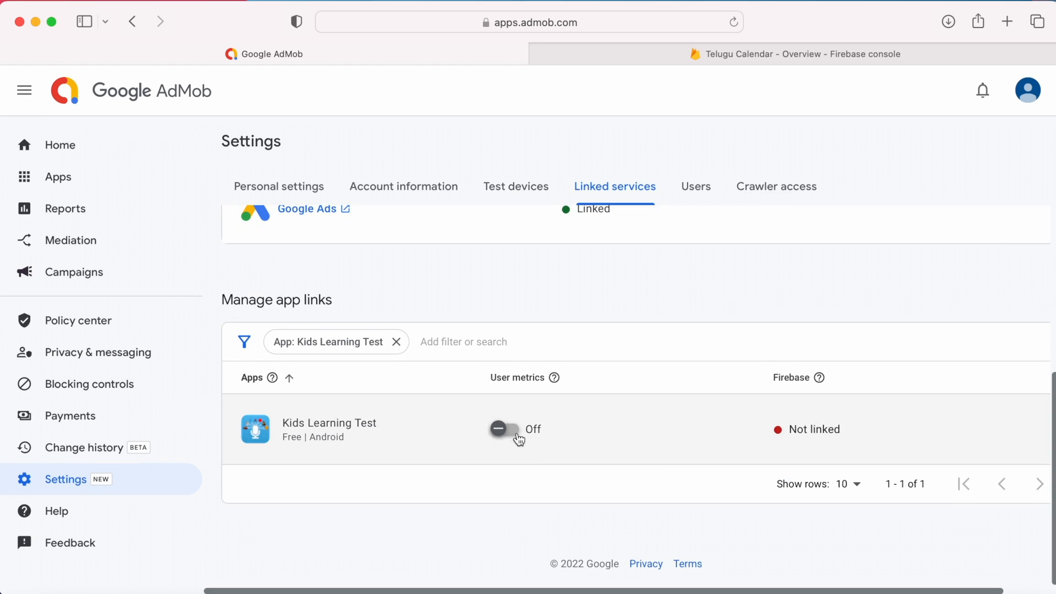
Step: Switch the User metrics toggle to On for Kids Learning Test
left_click(502, 429)
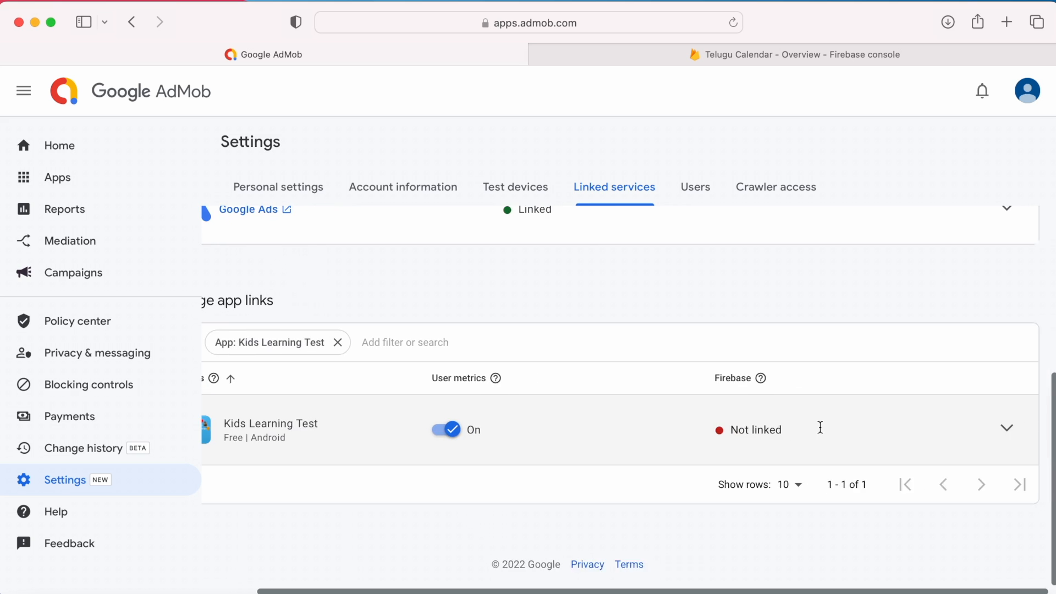
Step: Create and link the app in the existing Kids Learning Test Firebase project, noting the 48-hour metrics wait
left_click(1006, 429)
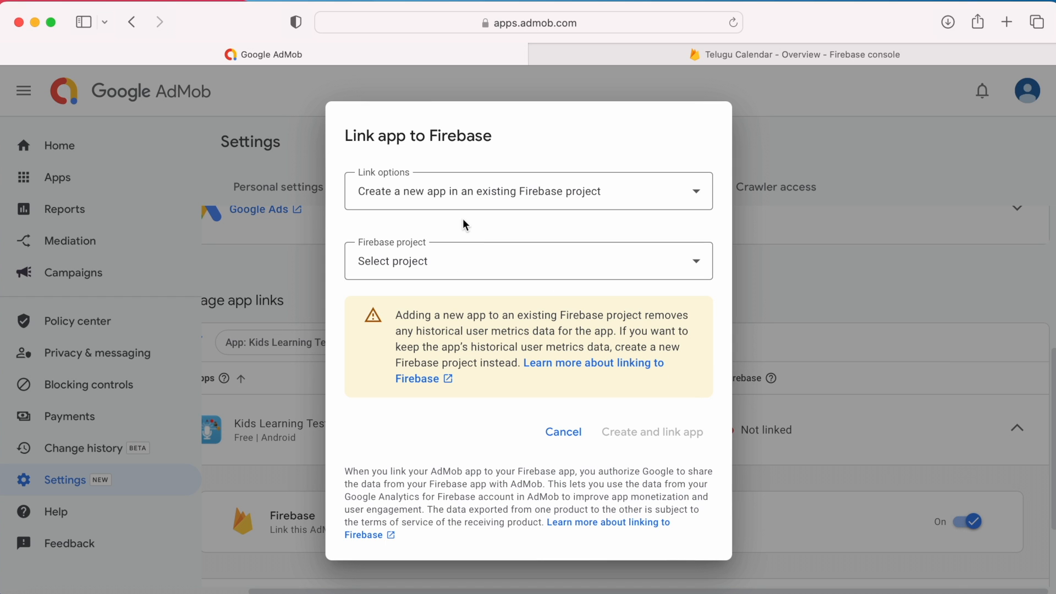
mouse_move(457, 205)
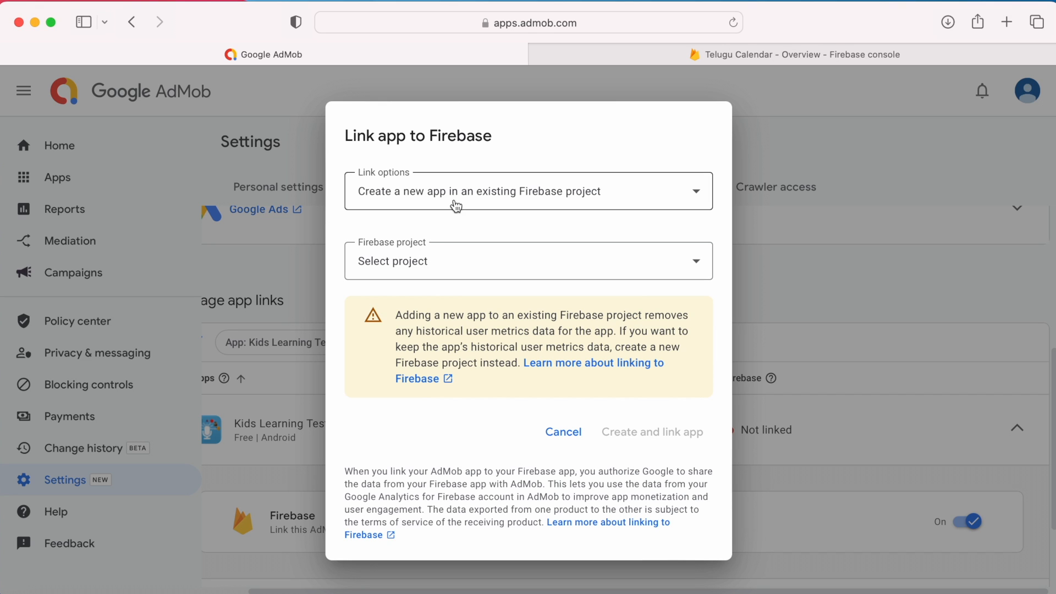
mouse_move(472, 202)
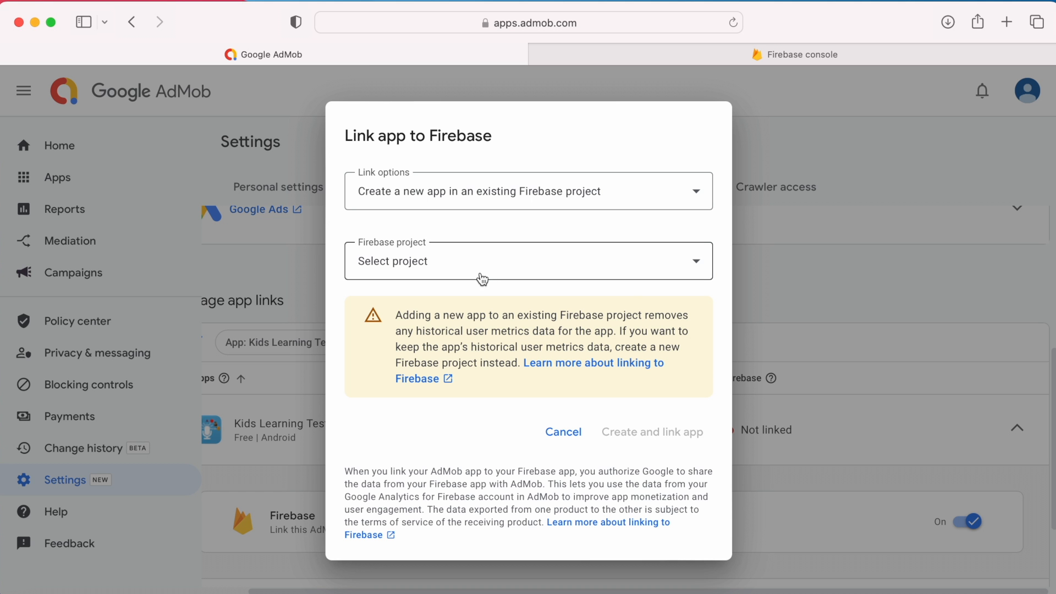
left_click(527, 260)
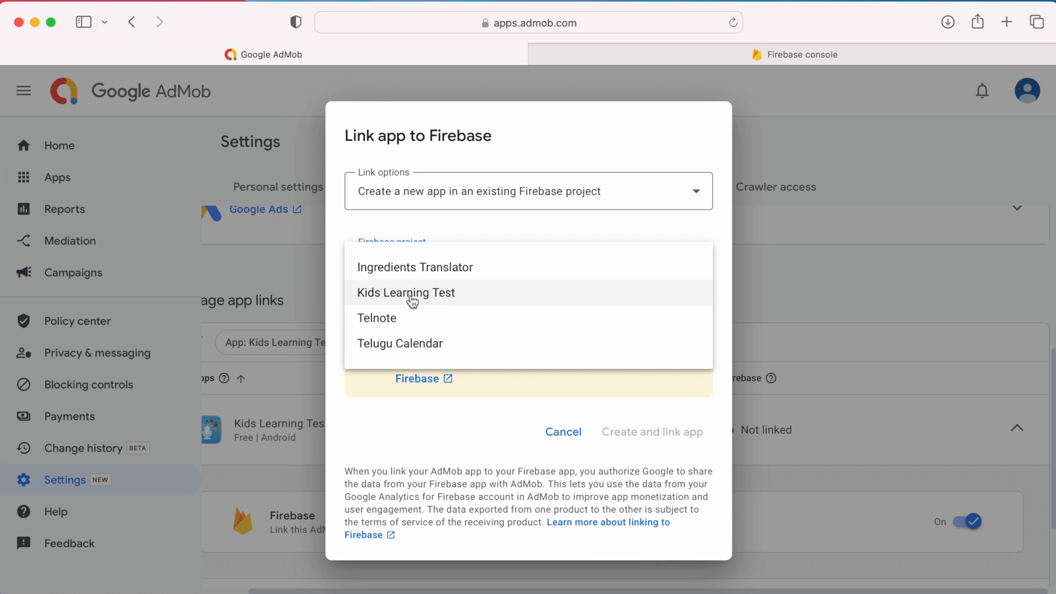
left_click(405, 292)
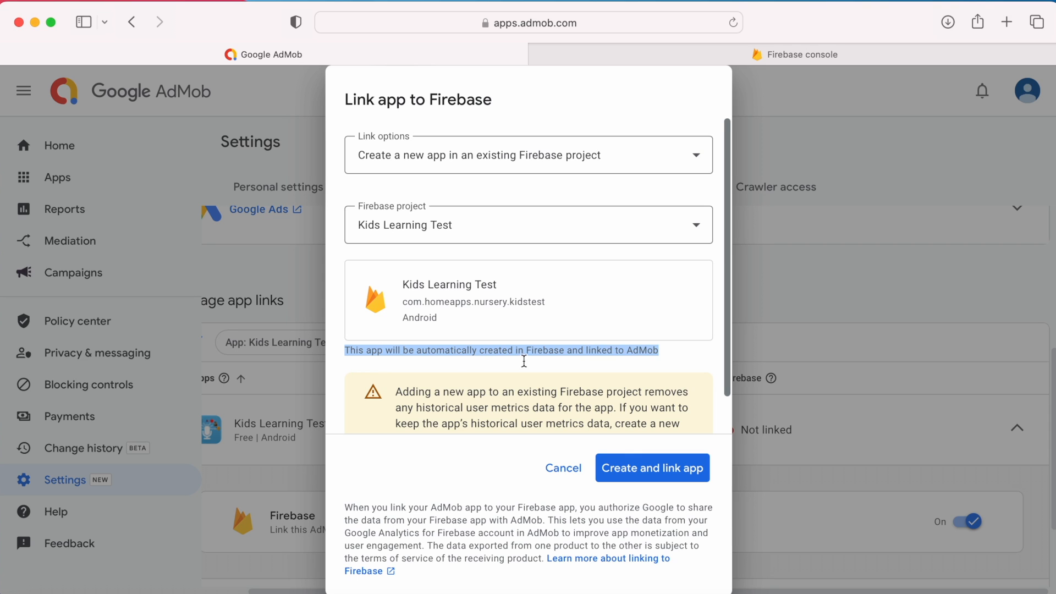
mouse_move(669, 350)
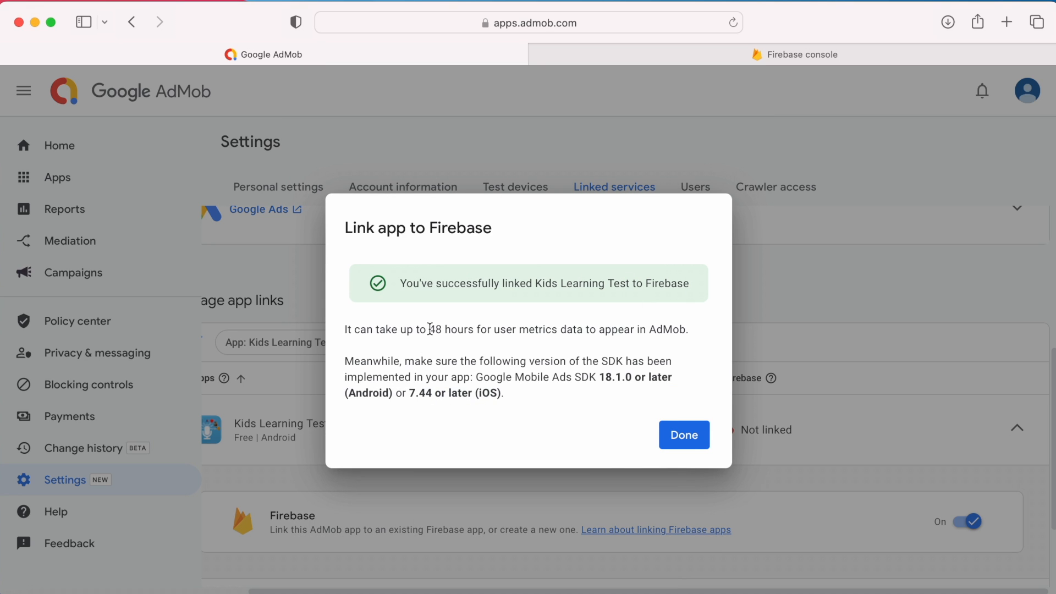
double_click(435, 329)
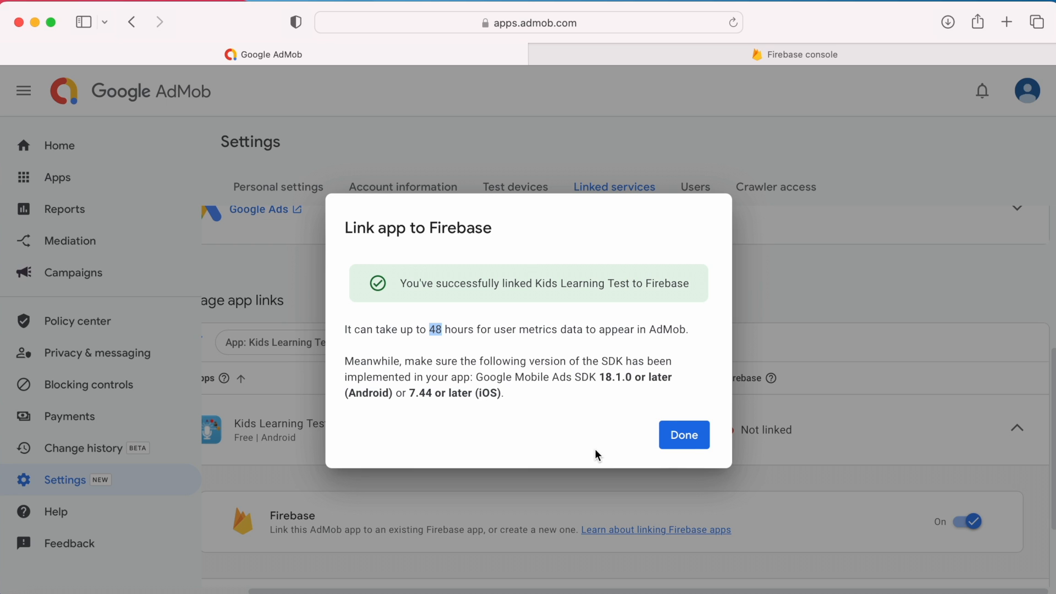
Step: Dismiss the link success dialog and reload Settings to check the Firebase link status
left_click(682, 435)
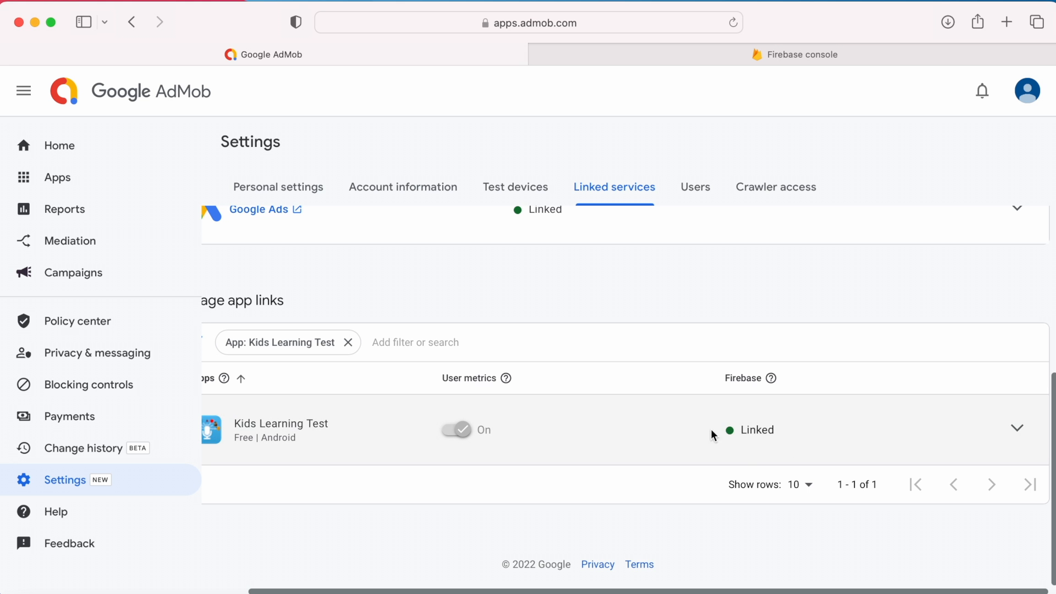
left_click(278, 186)
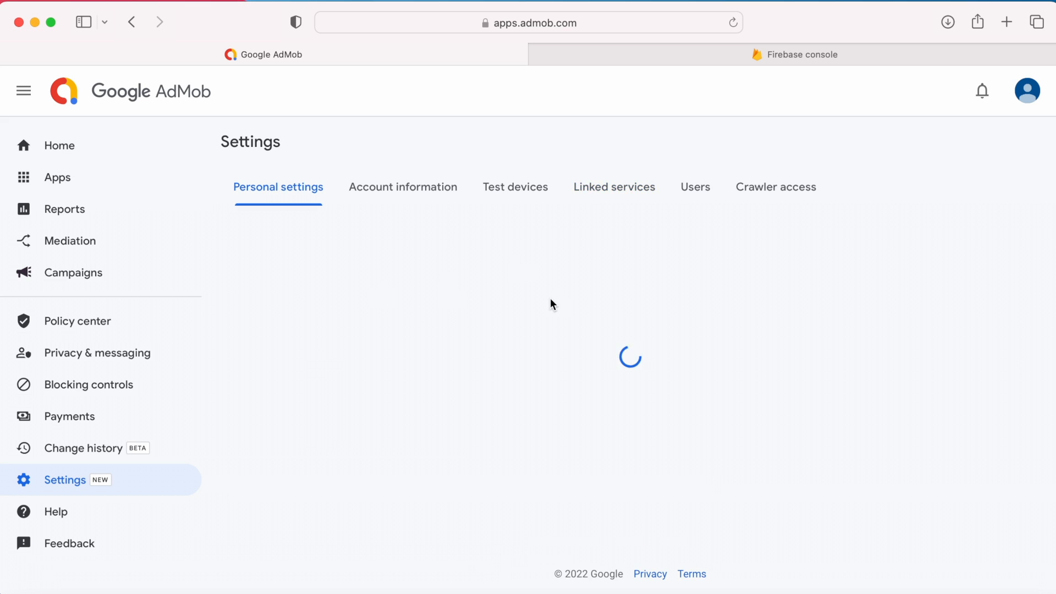
left_click(614, 187)
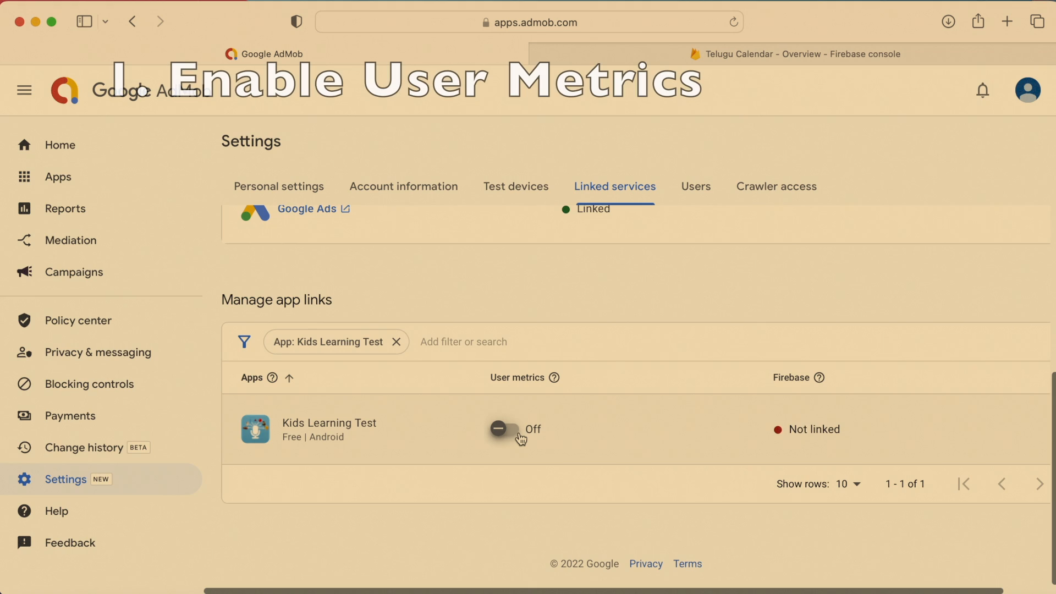
Step: Turn user metrics on, create the Kids Learning Test Firebase project, and open its settings
left_click(498, 429)
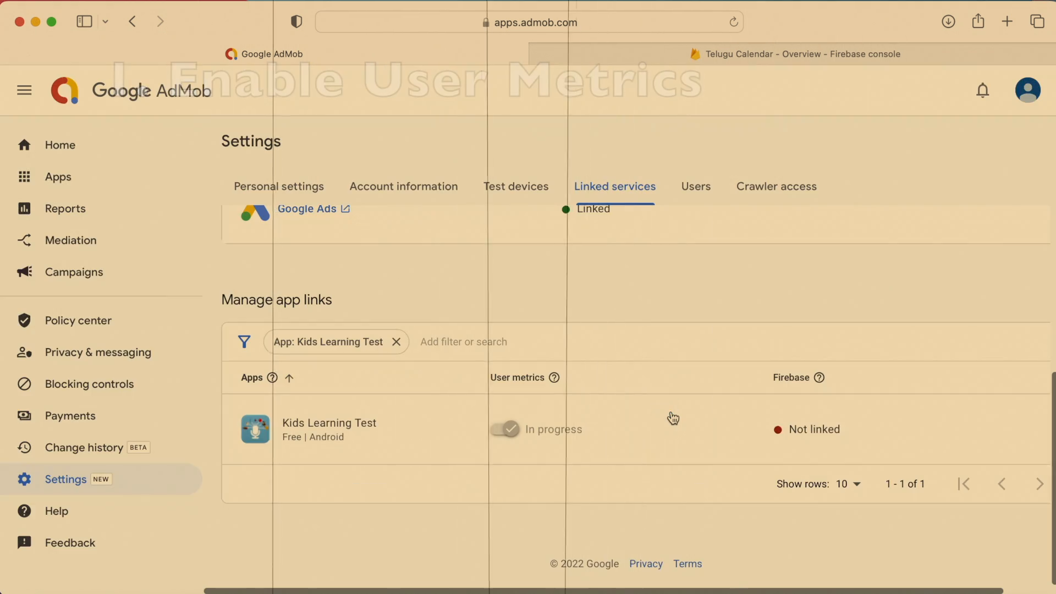
left_click(792, 54)
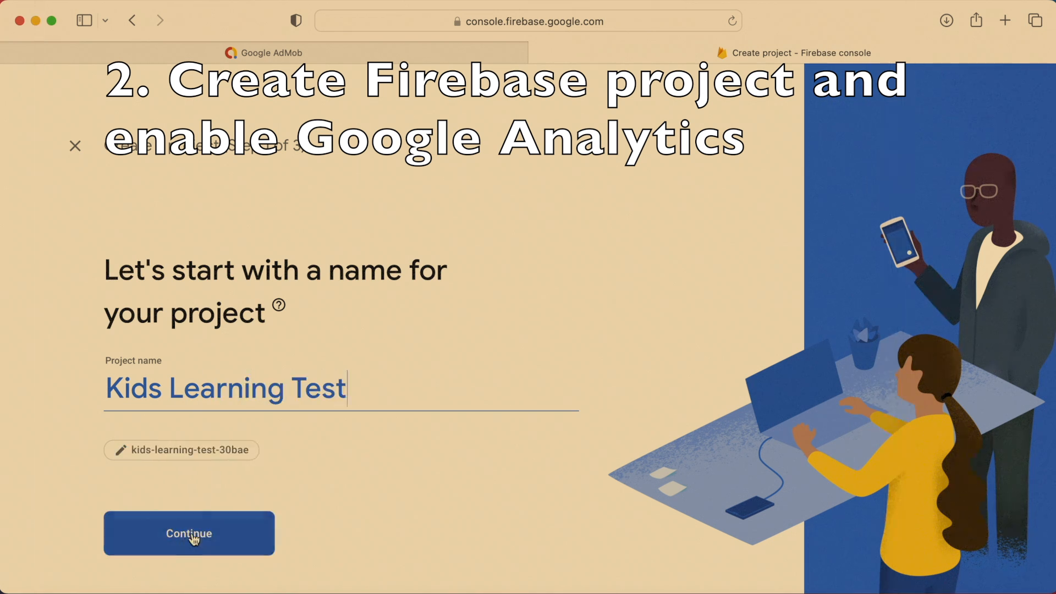
left_click(189, 533)
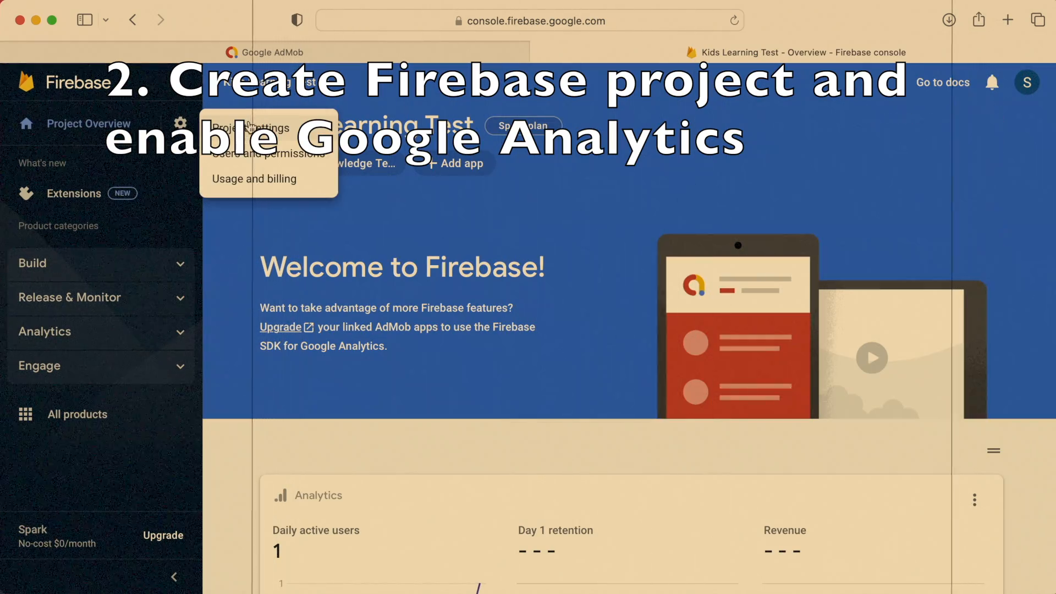
left_click(252, 127)
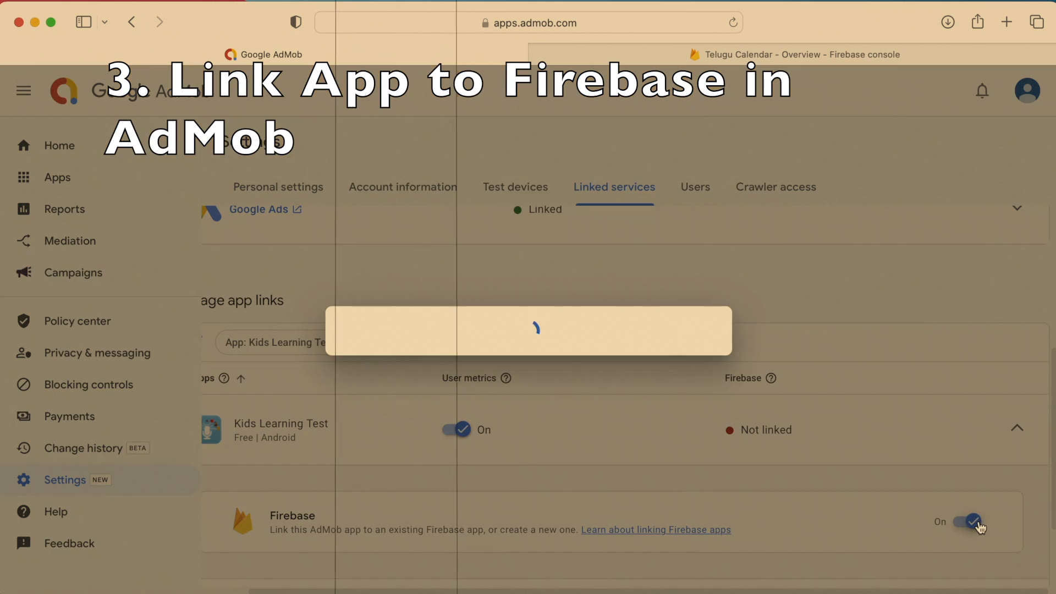
Step: Create and link the app to Firebase, highlighting the Google Mobile Ads SDK 18.1.0+ requirement
left_click(969, 522)
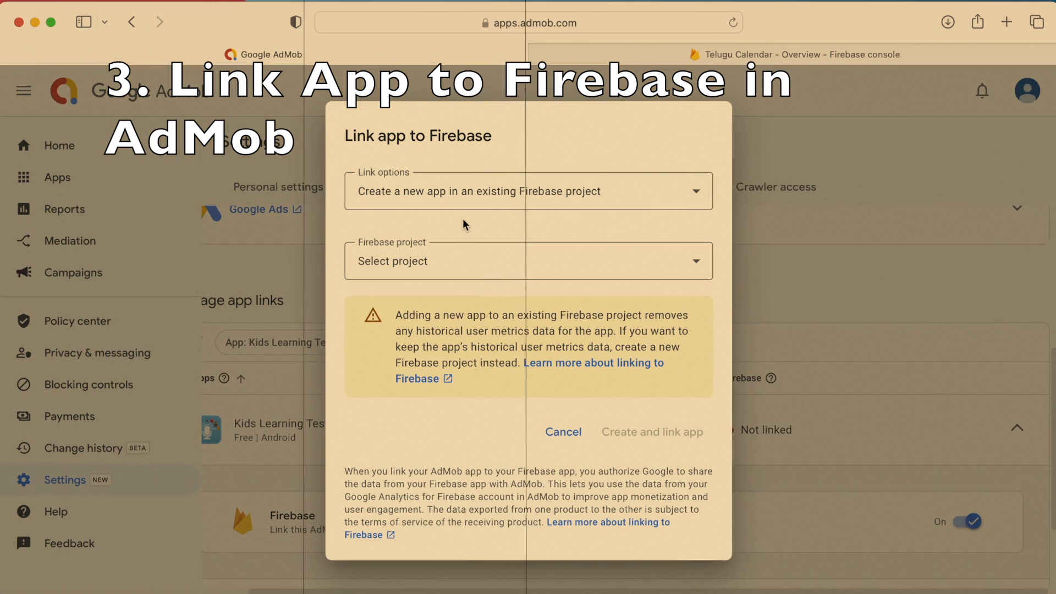
left_click(650, 432)
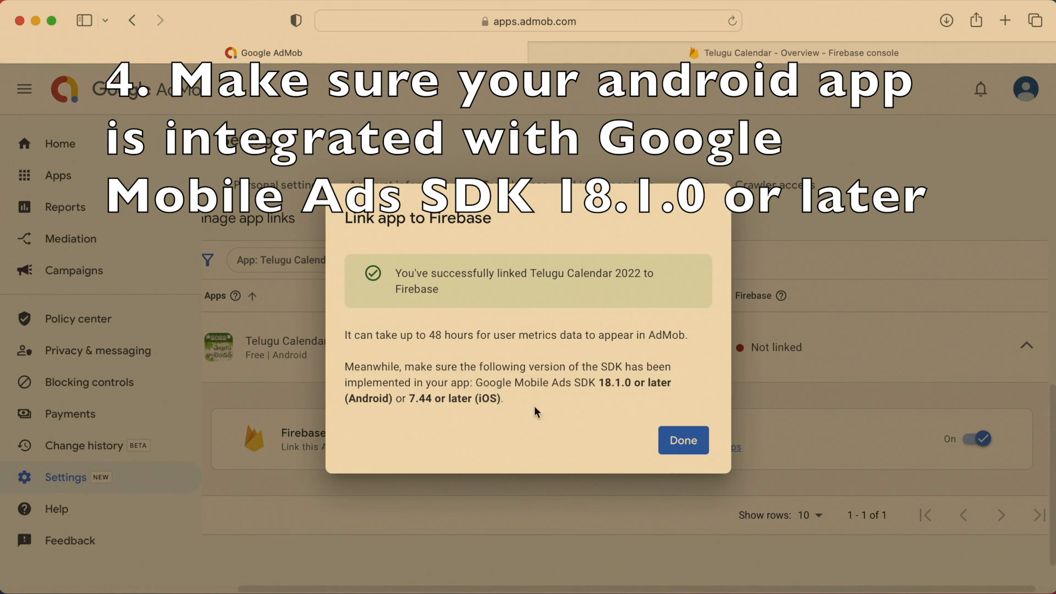
left_click_drag(477, 383, 673, 382)
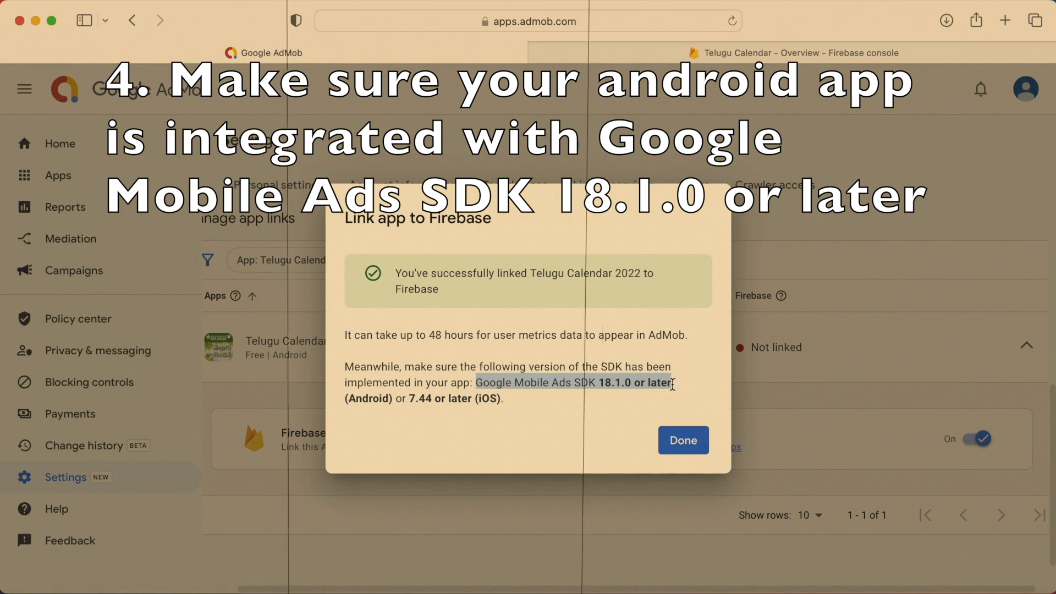
mouse_move(382, 418)
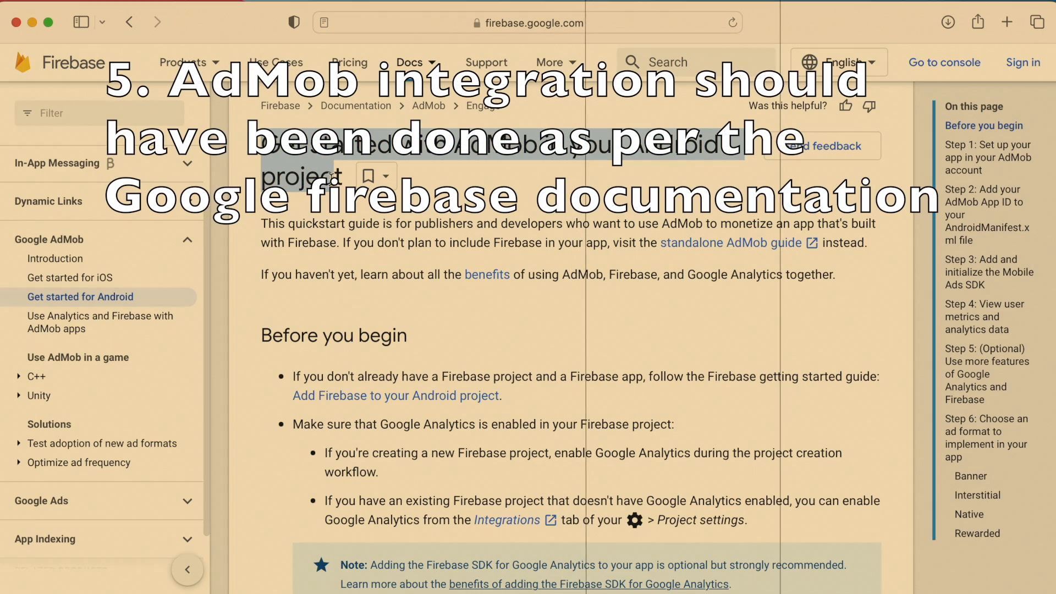
Step: Scroll through Steps 1–4 of the Firebase AdMob Android setup guide
scroll("down", 3)
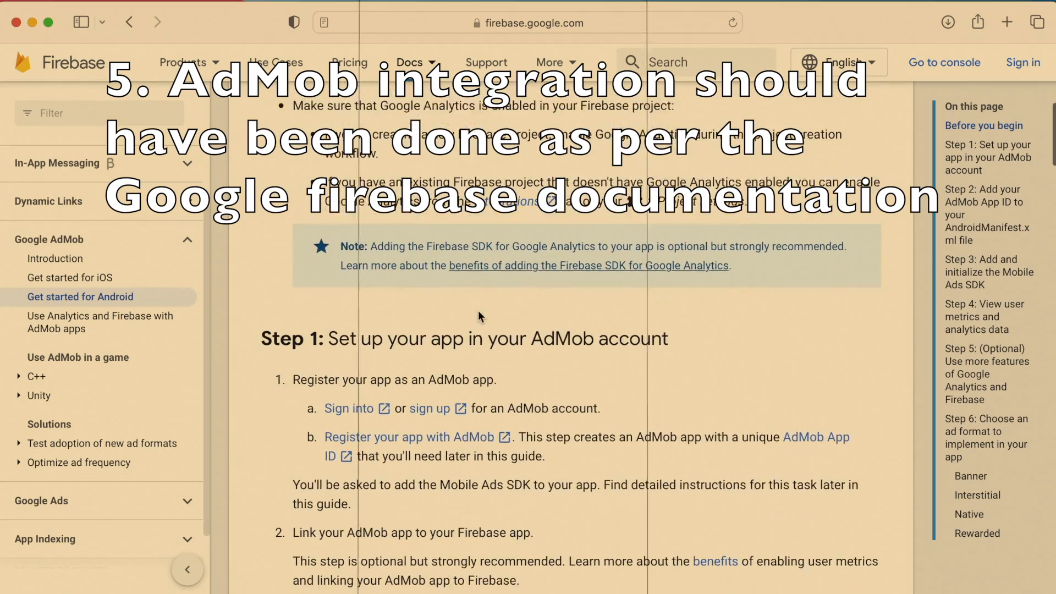
scroll("down", 3)
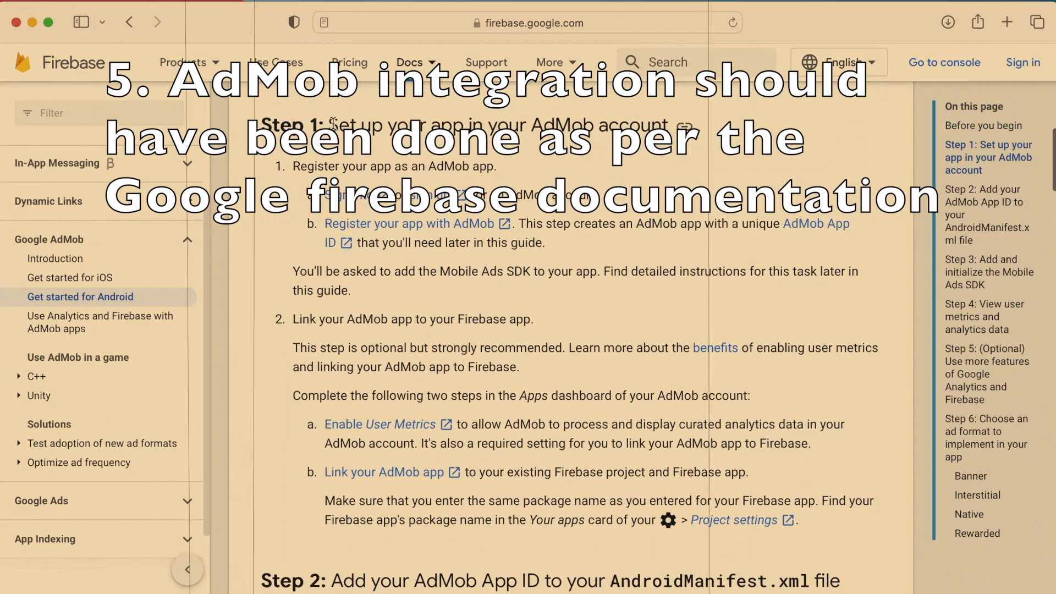
scroll("down", 3)
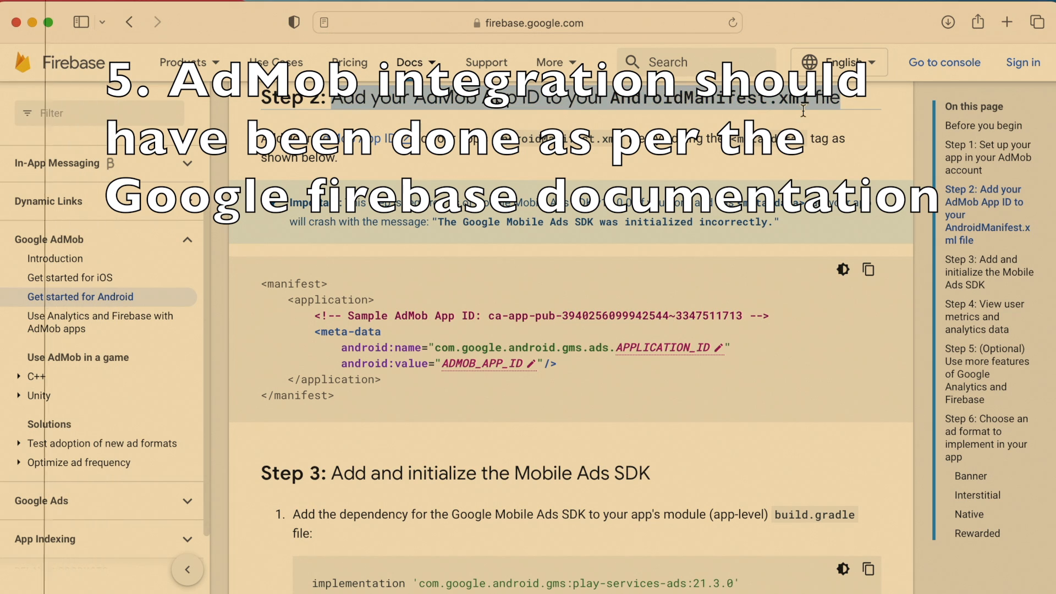
mouse_move(486, 371)
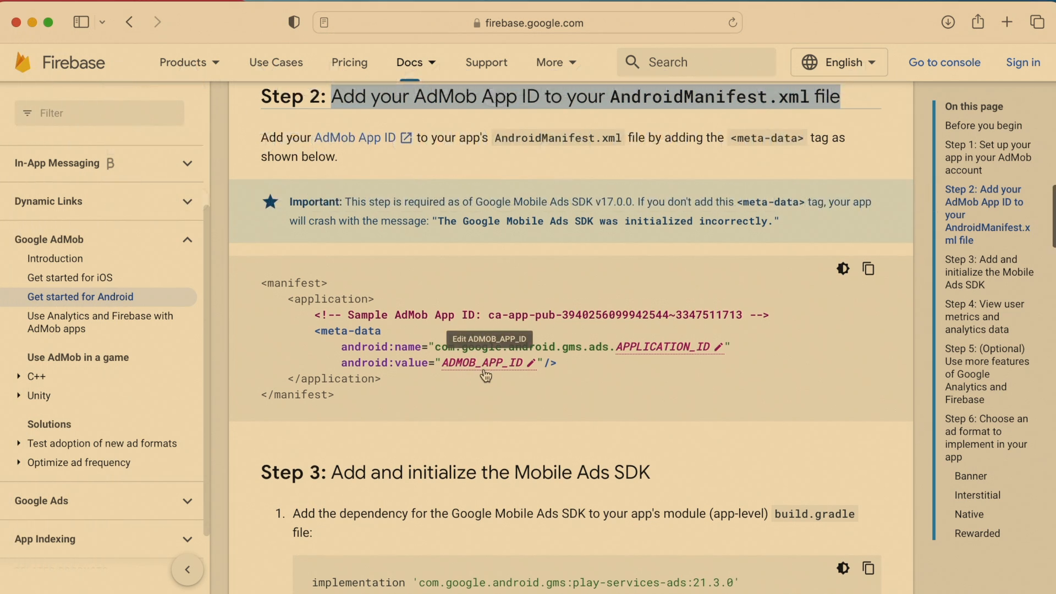
scroll("down", 3)
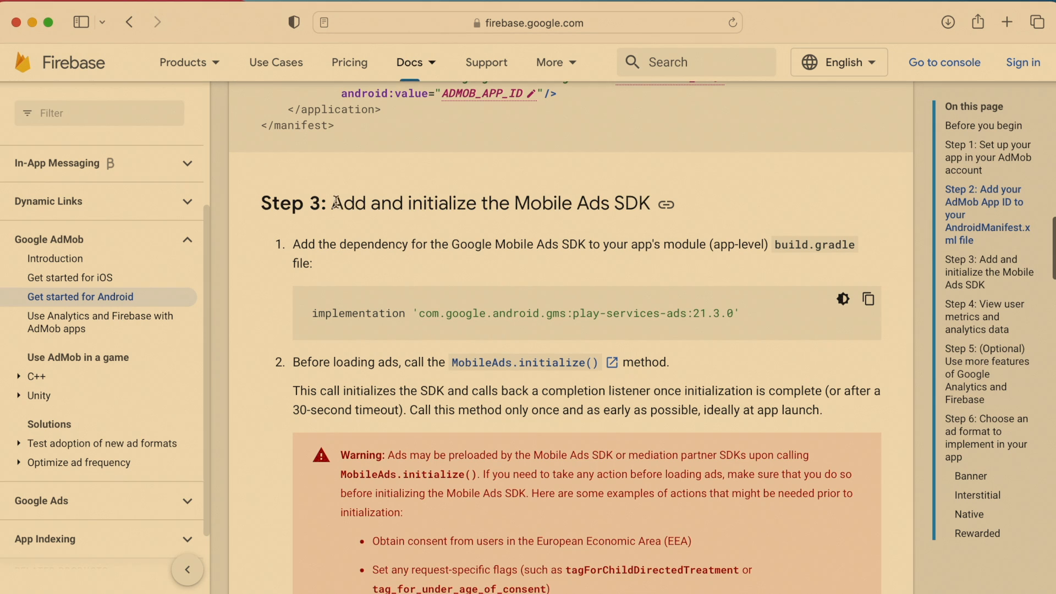
scroll("down", 3)
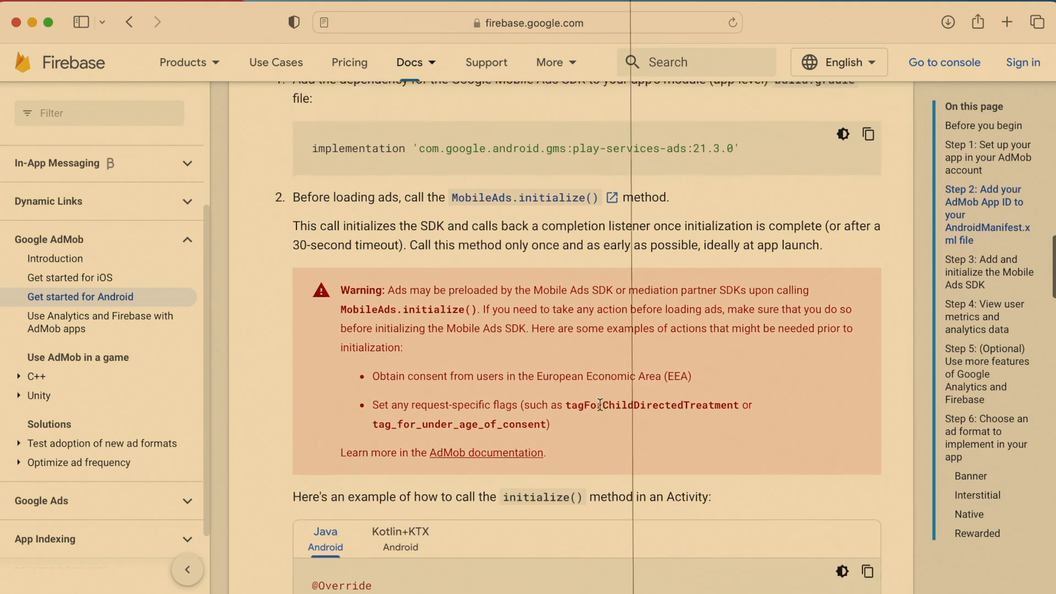
scroll("down", 3)
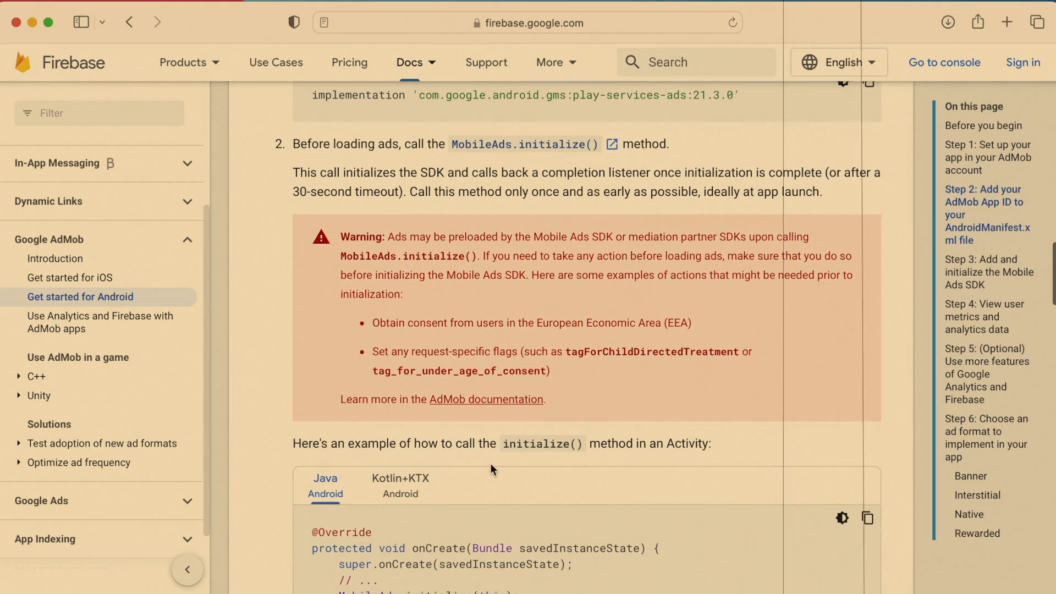
scroll("down", 3)
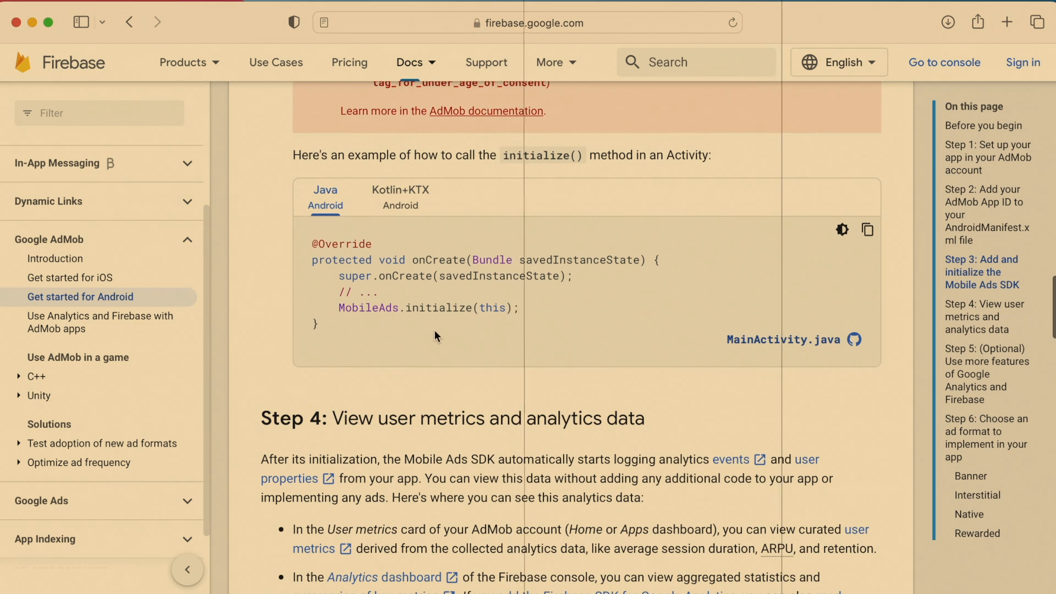
scroll("down", 3)
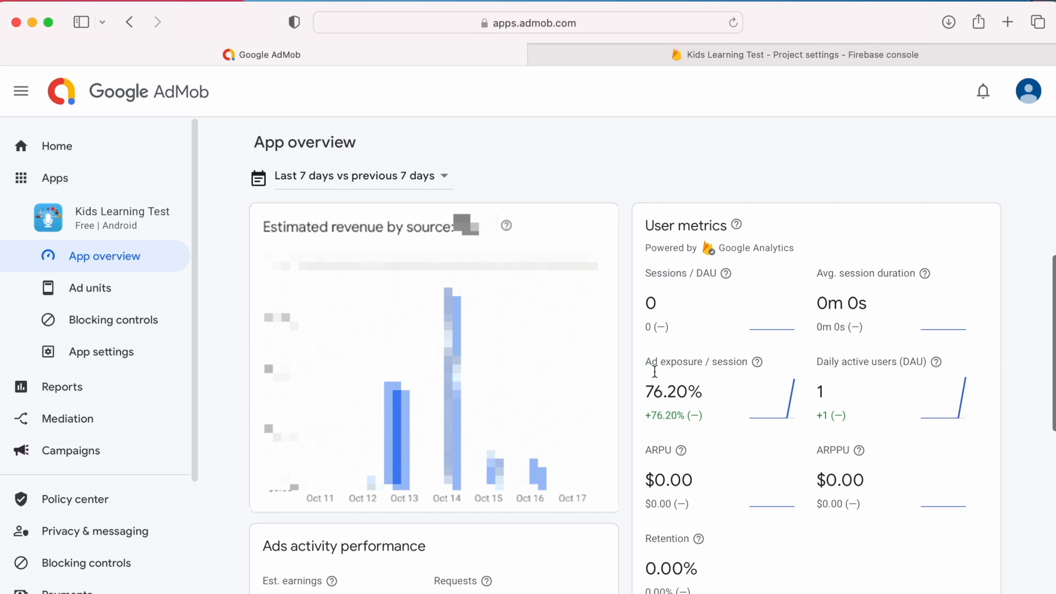
mouse_move(665, 399)
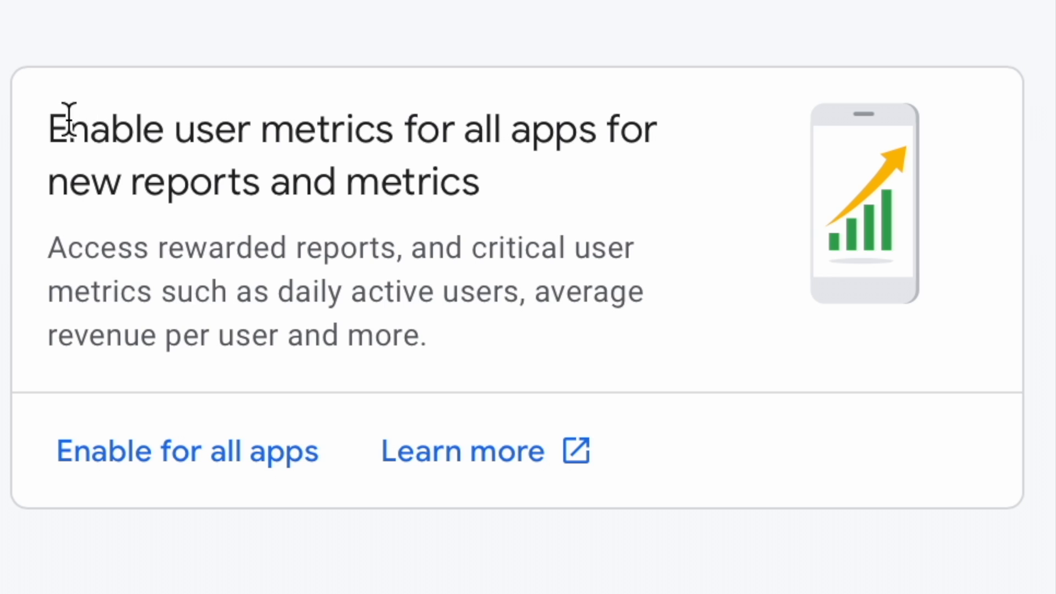
left_click_drag(67, 129, 485, 182)
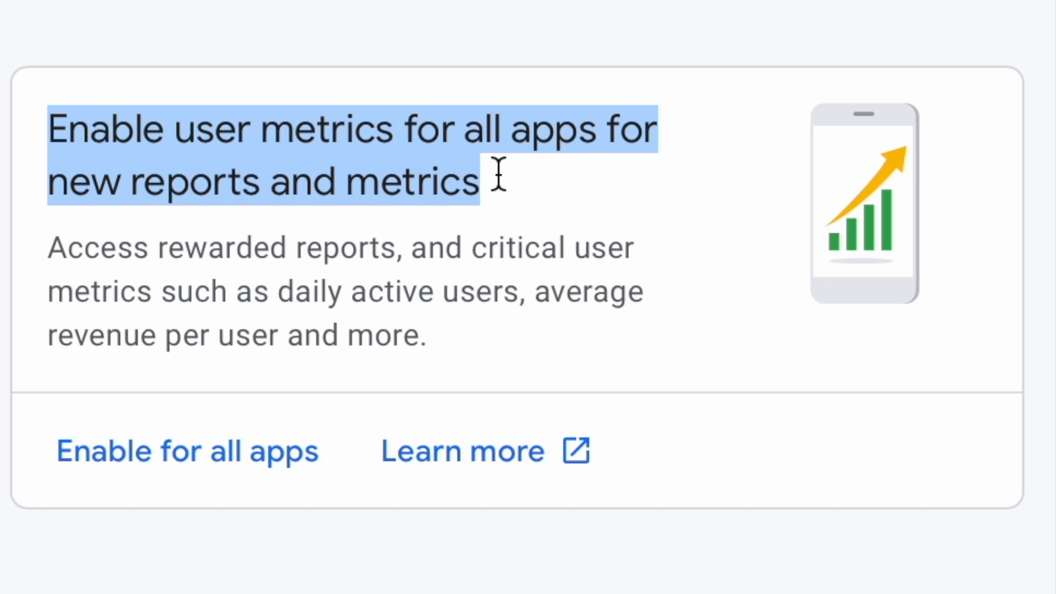